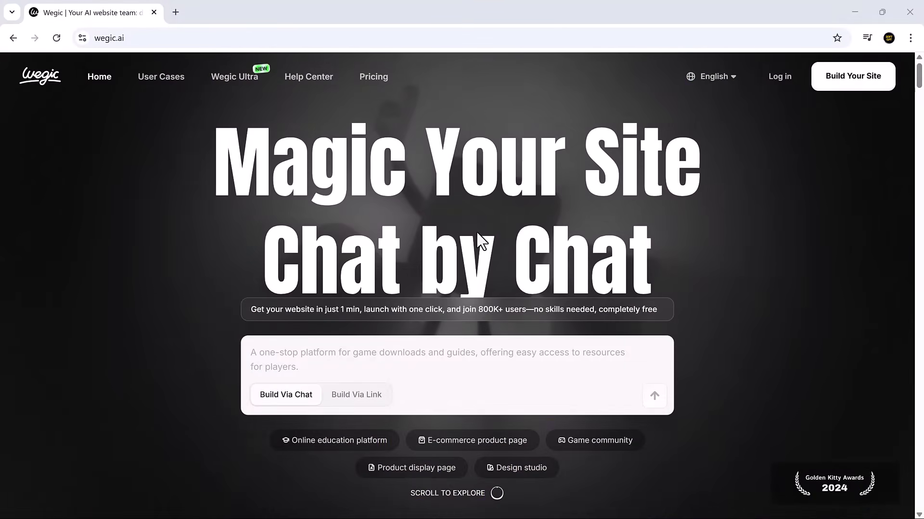
- Browse the homepage down through features, testimonials and FAQ, then choose Build Your Site
{"action": "scroll", "scroll_direction": "down", "scroll_amount": 3}
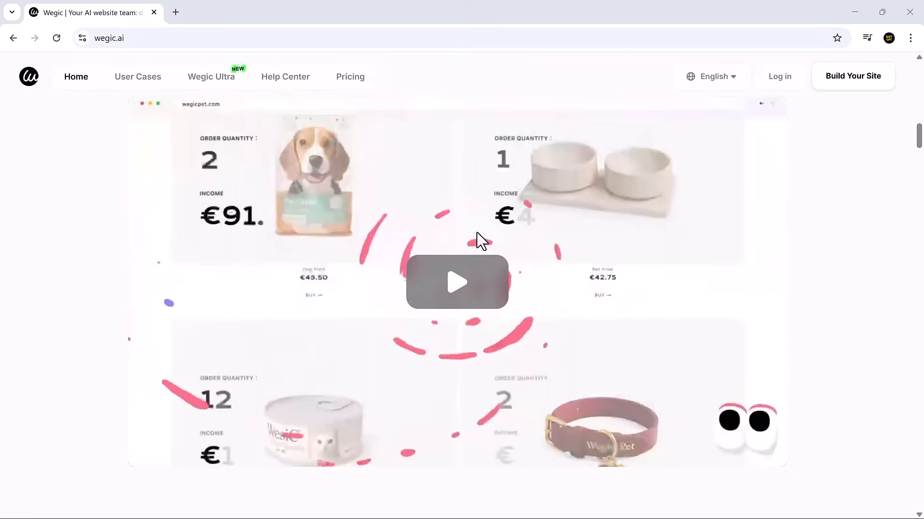
{"action": "scroll", "scroll_direction": "down", "scroll_amount": 3}
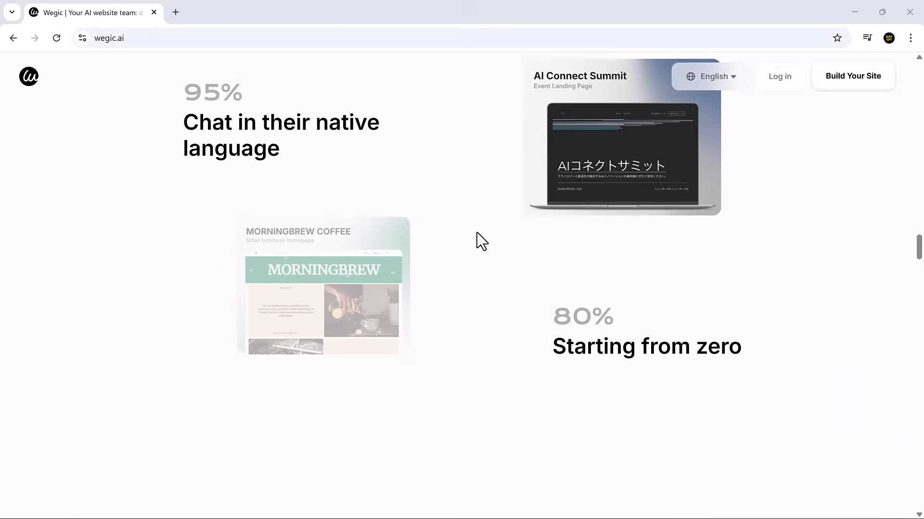
{"action": "scroll", "scroll_direction": "up", "scroll_amount": 3}
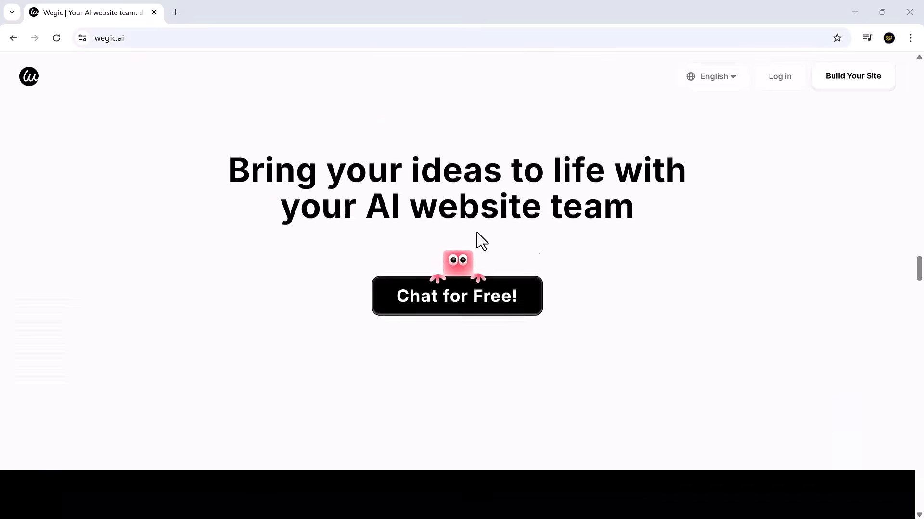
{"action": "scroll", "scroll_direction": "down", "scroll_amount": 3}
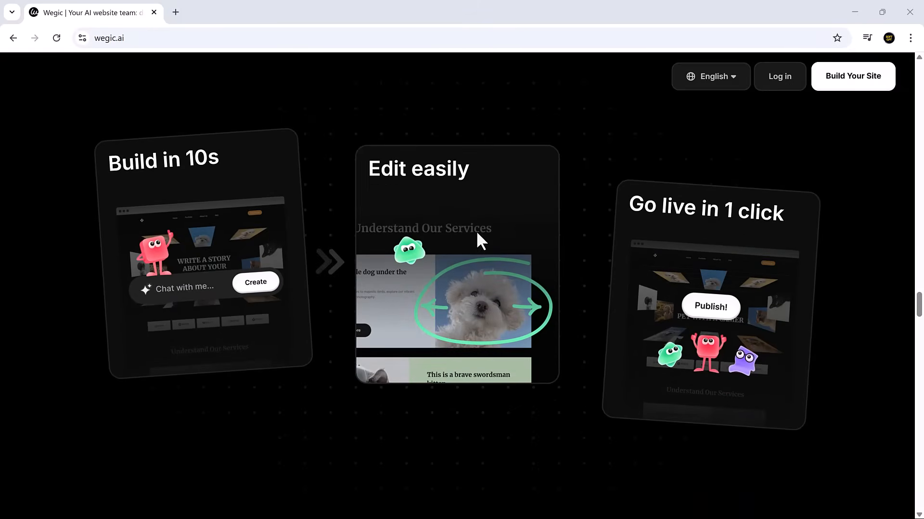
{"action": "scroll", "scroll_direction": "down", "scroll_amount": 3}
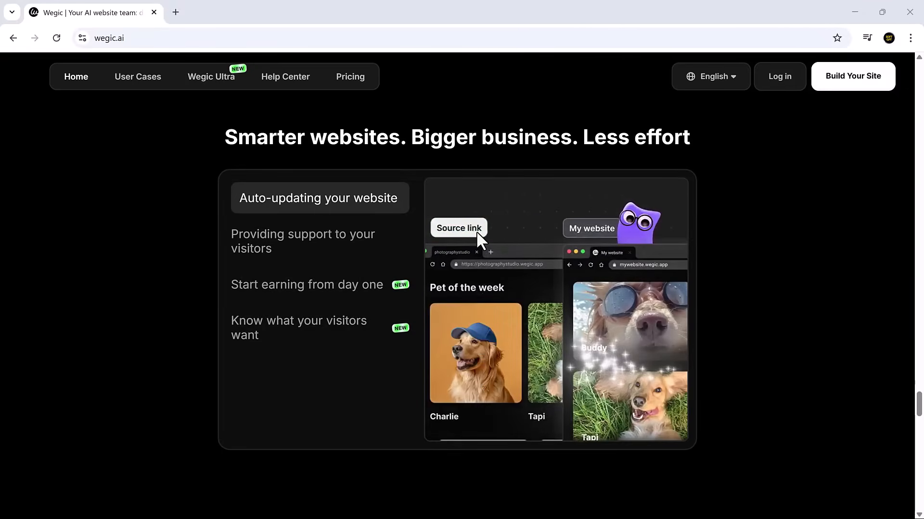
{"action": "scroll", "scroll_direction": "down", "scroll_amount": 3}
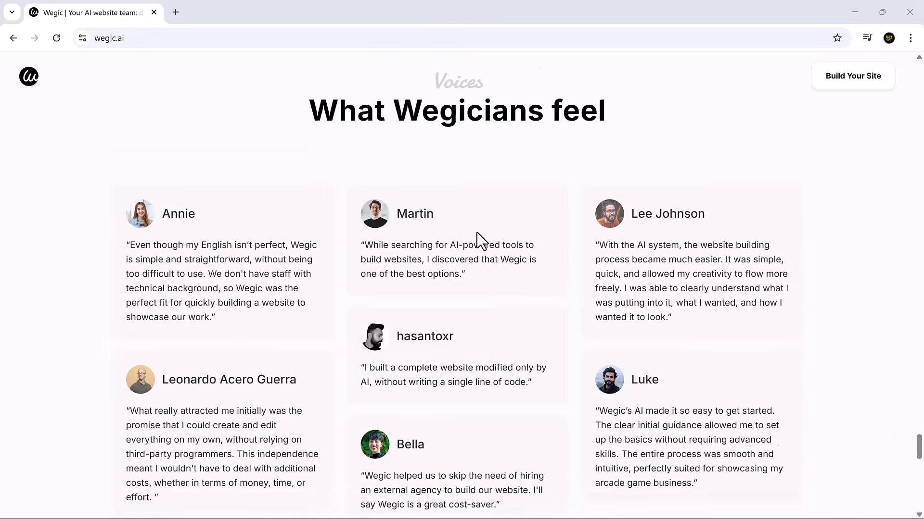
{"action": "scroll", "scroll_direction": "down", "scroll_amount": 3}
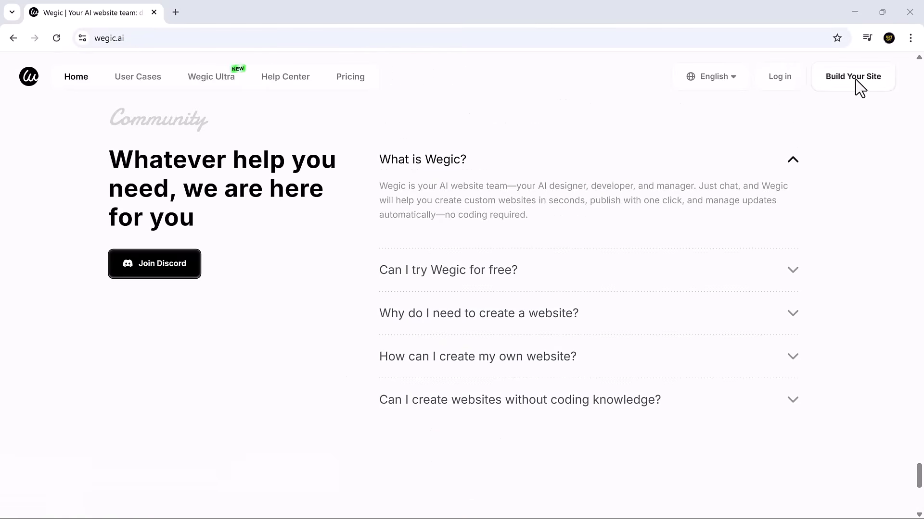
{"action": "left_click", "coordinate": [852, 77]}
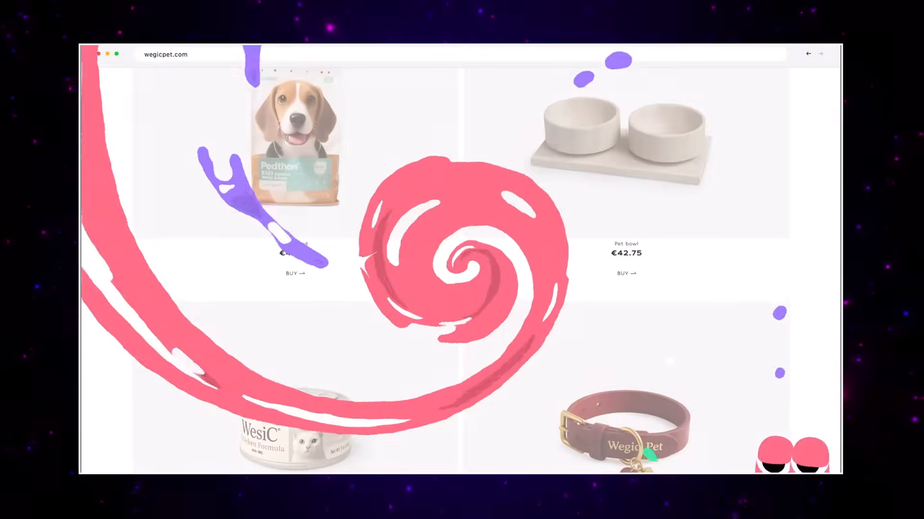
- Wait through the intro until the builder chat asks what kind of website to build
{"action": "scroll", "scroll_direction": "down", "scroll_amount": 3}
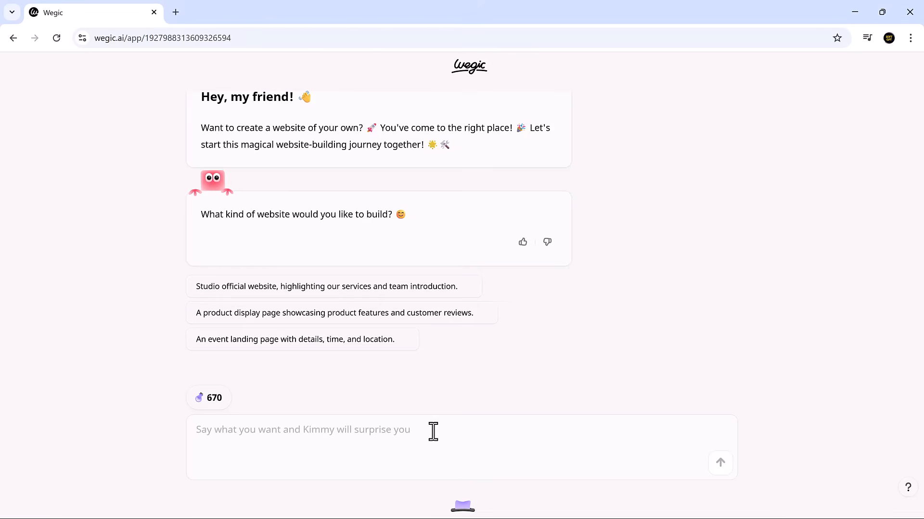
- Send a software company website request and tick its focus areas and target audiences
{"action": "type", "text": "I want a website for a software"}
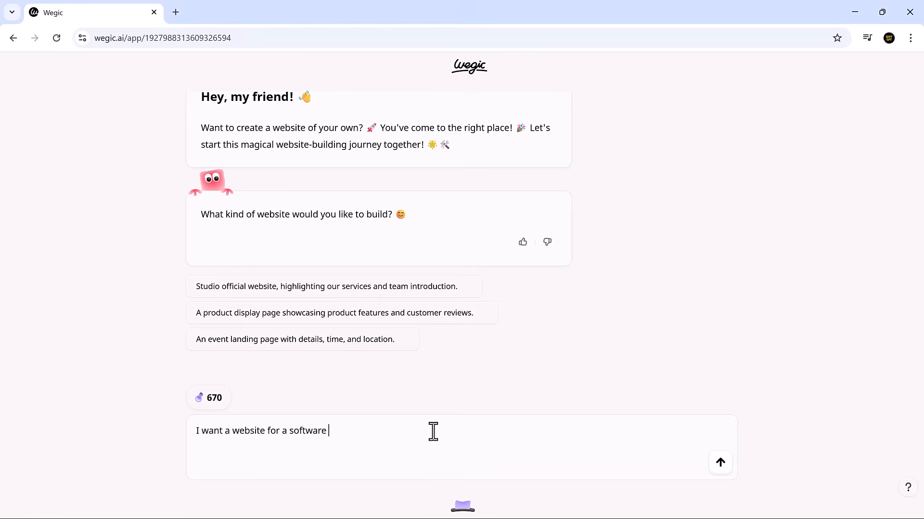
{"action": "left_click", "coordinate": [719, 463]}
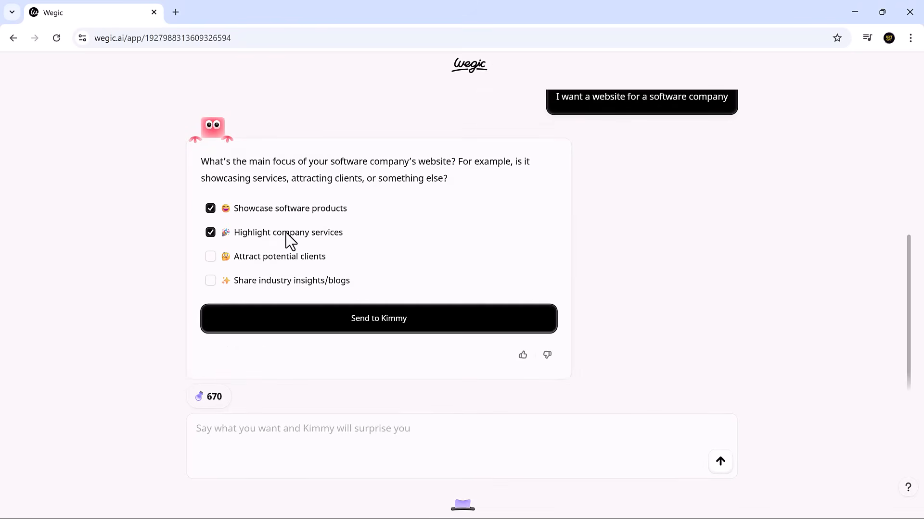
{"action": "left_click", "coordinate": [378, 318]}
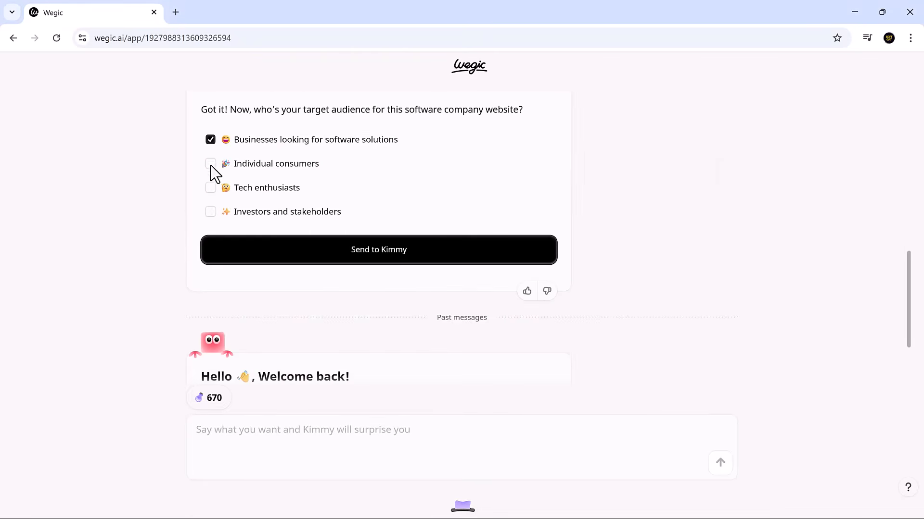
{"action": "left_click", "coordinate": [377, 249]}
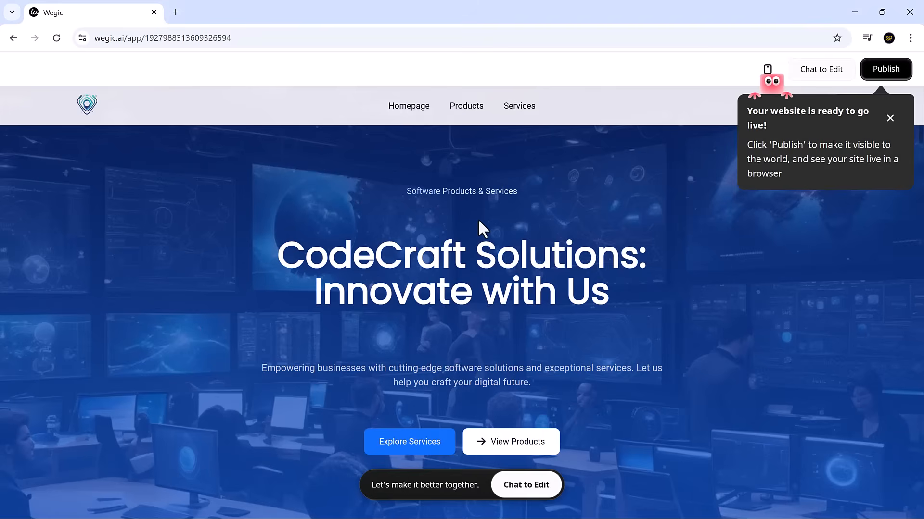
{"action": "scroll", "scroll_direction": "down", "scroll_amount": 3}
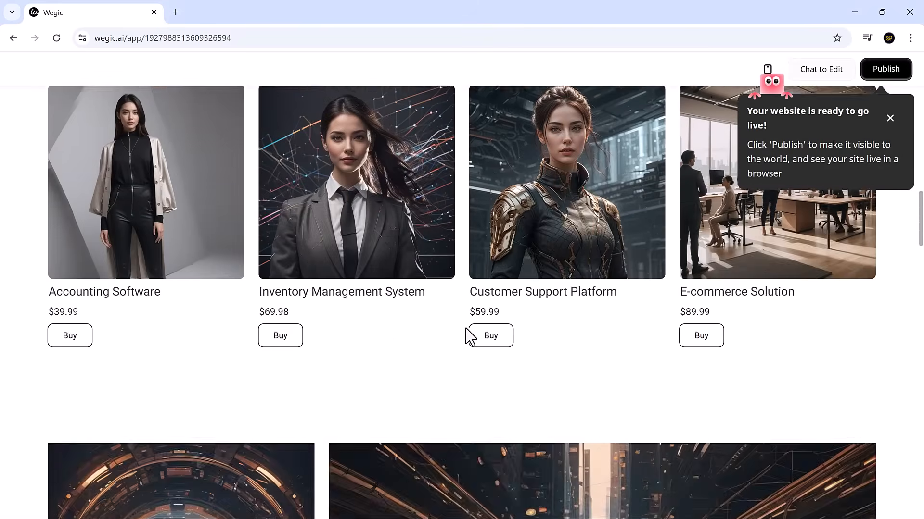
{"action": "scroll", "scroll_direction": "down", "scroll_amount": 3}
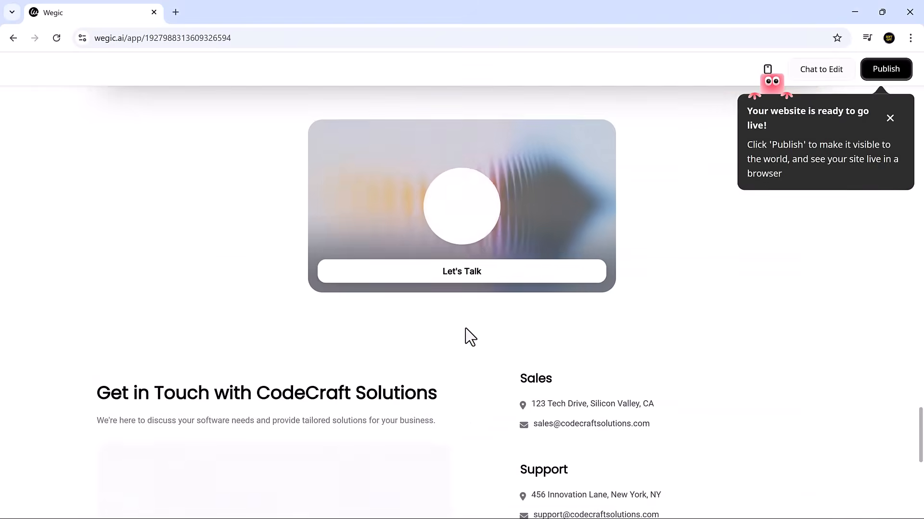
{"action": "scroll", "scroll_direction": "down", "scroll_amount": 3}
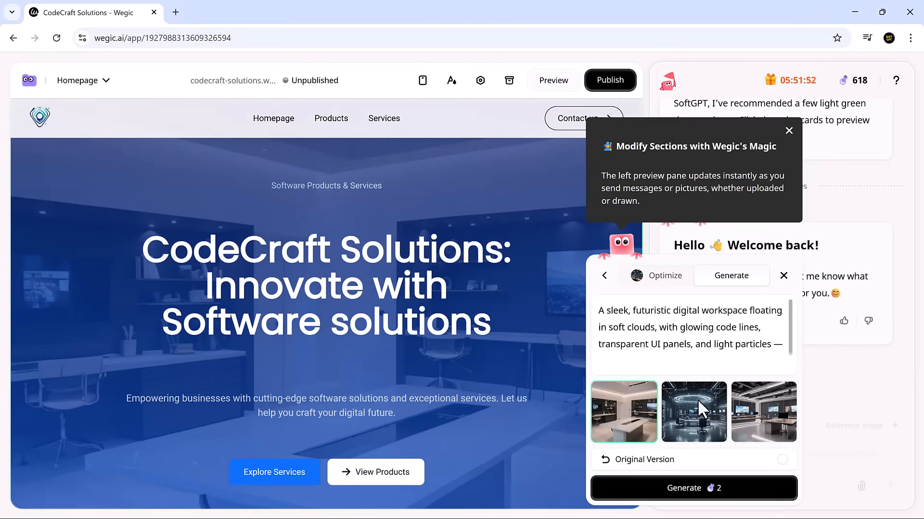
- Preview the generated office workspace images and apply the first one as the hero background
{"action": "left_click", "coordinate": [763, 412]}
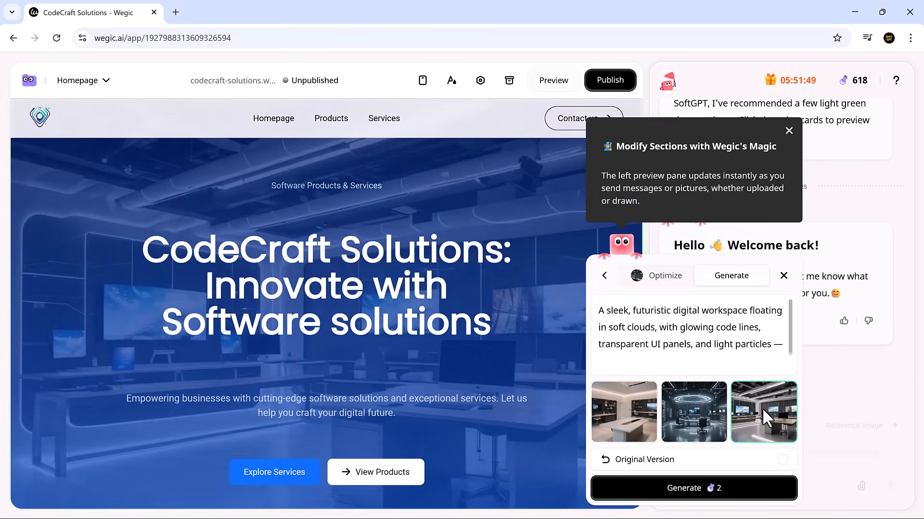
{"action": "left_click", "coordinate": [623, 412]}
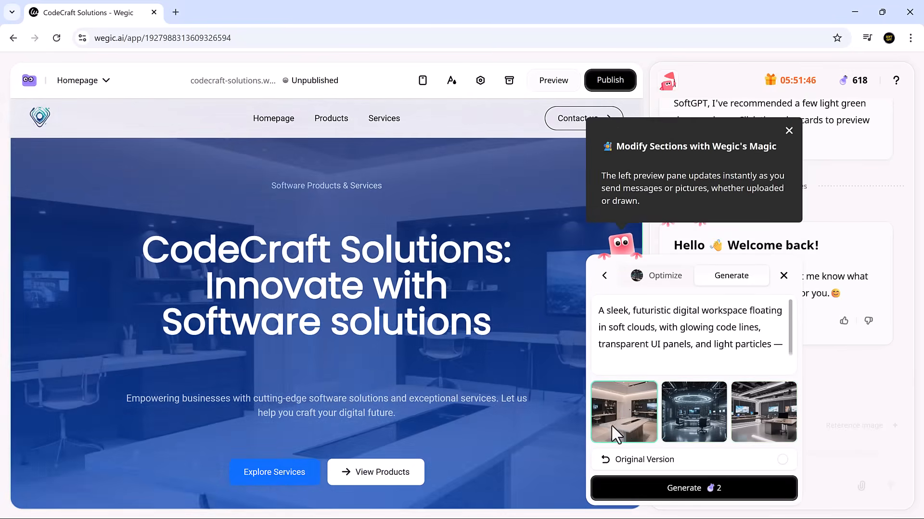
{"action": "left_click", "coordinate": [783, 277]}
{"action": "type", "text": "show tech stacks, like dotnet, angular, java, react etc that our company provides solutions"}
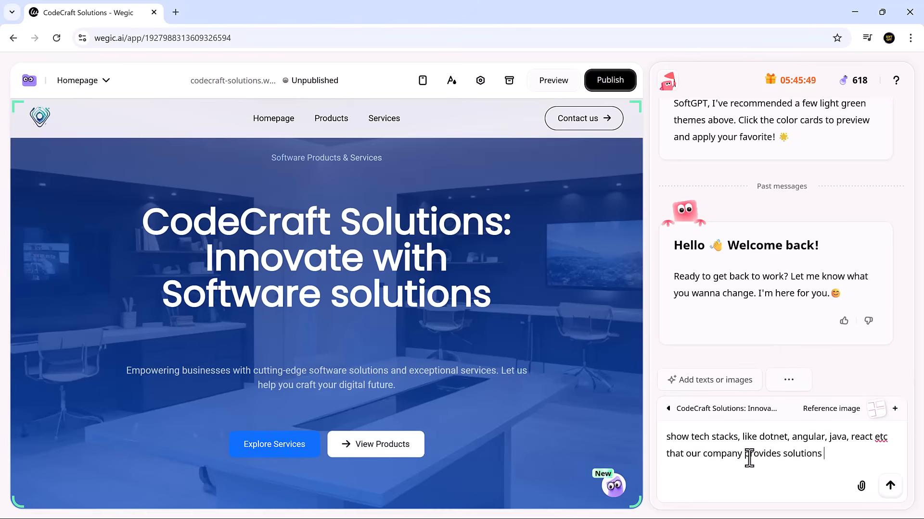
- Send the chat request for an Our Tech Stacks section and review the added section
{"action": "left_click", "coordinate": [889, 486]}
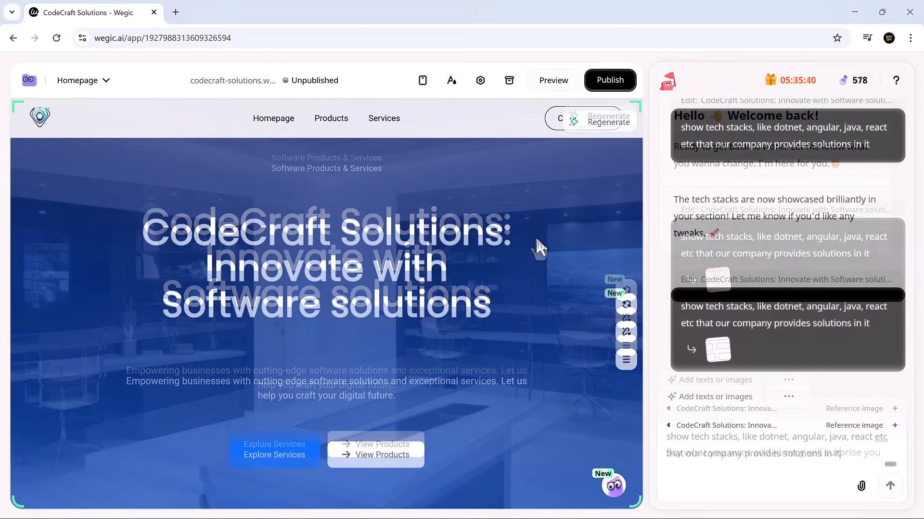
{"action": "scroll", "scroll_direction": "down", "scroll_amount": 3}
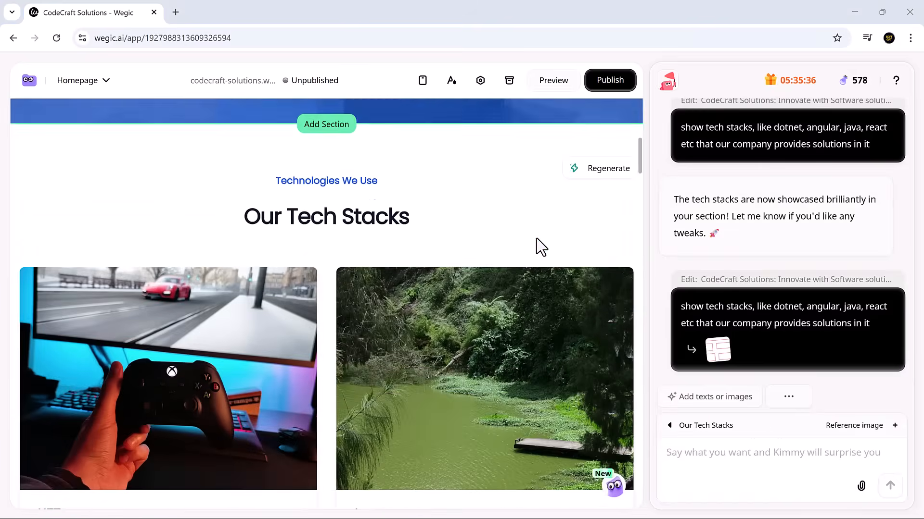
{"action": "scroll", "scroll_direction": "down", "scroll_amount": 3}
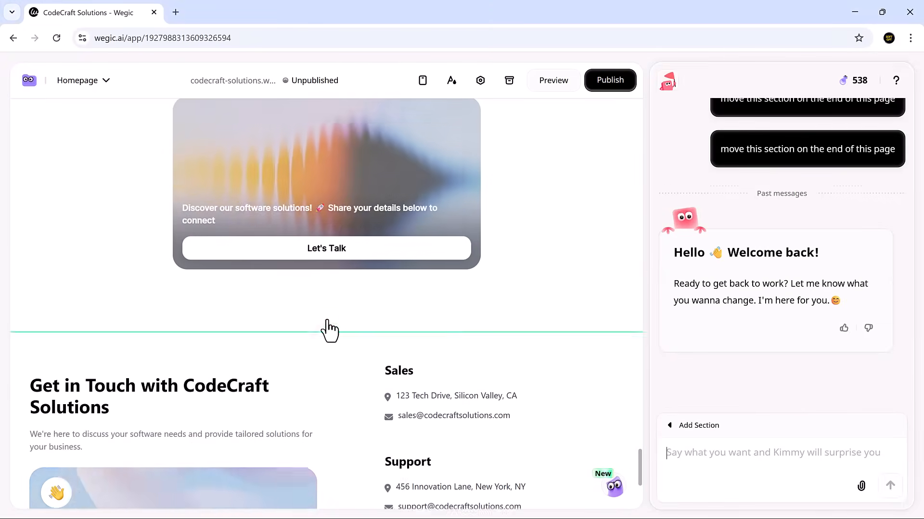
- Insert a Google Maps widget section above the contact details with location 'london'
{"action": "left_click", "coordinate": [860, 486]}
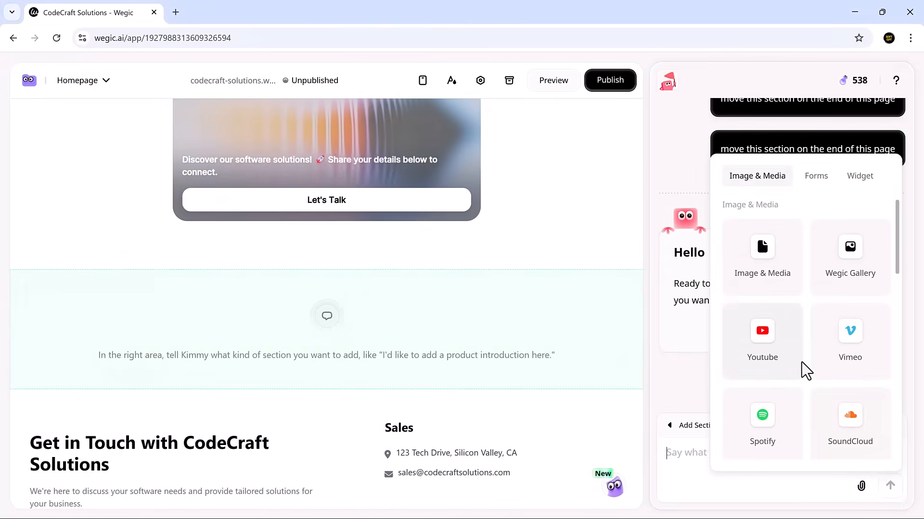
{"action": "left_click", "coordinate": [816, 175]}
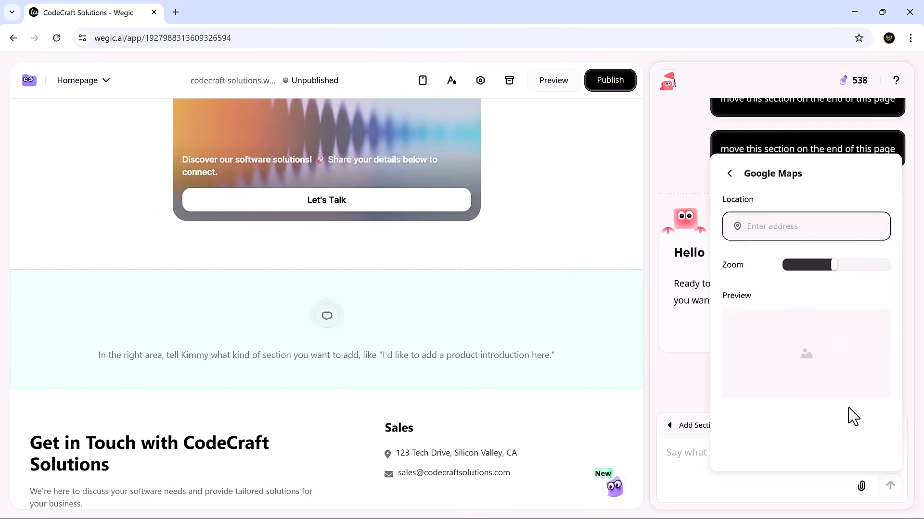
{"action": "type", "text": "london"}
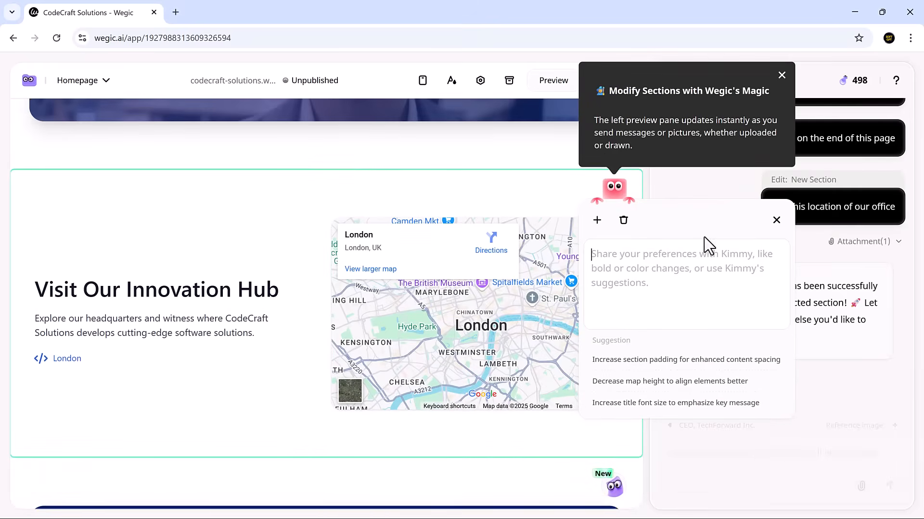
- Request a black solid border on the London map through the section's edit popup
{"action": "type", "text": "add black solid border on the map"}
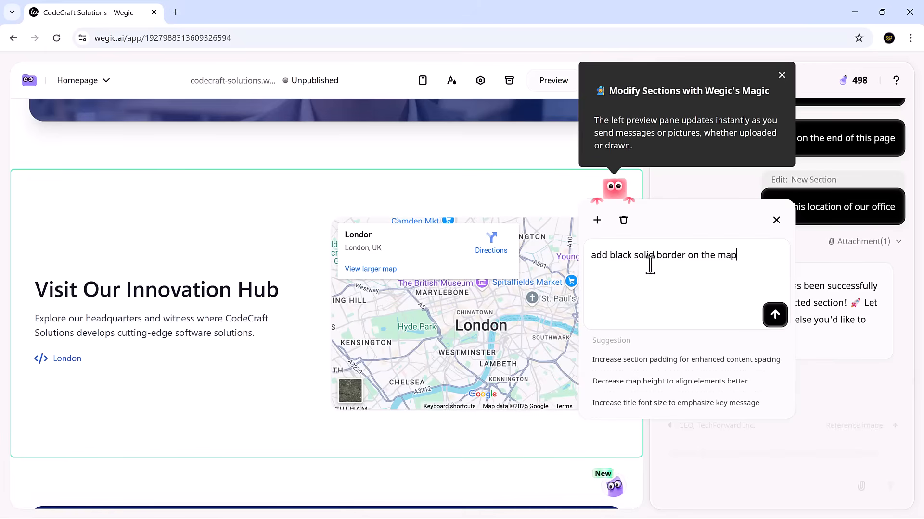
{"action": "left_click", "coordinate": [775, 314]}
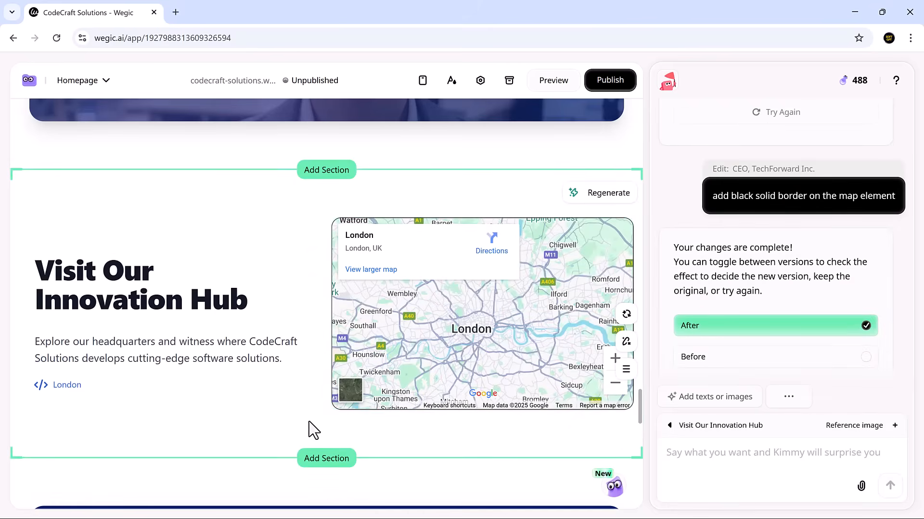
{"action": "mouse_move", "coordinate": [615, 485]}
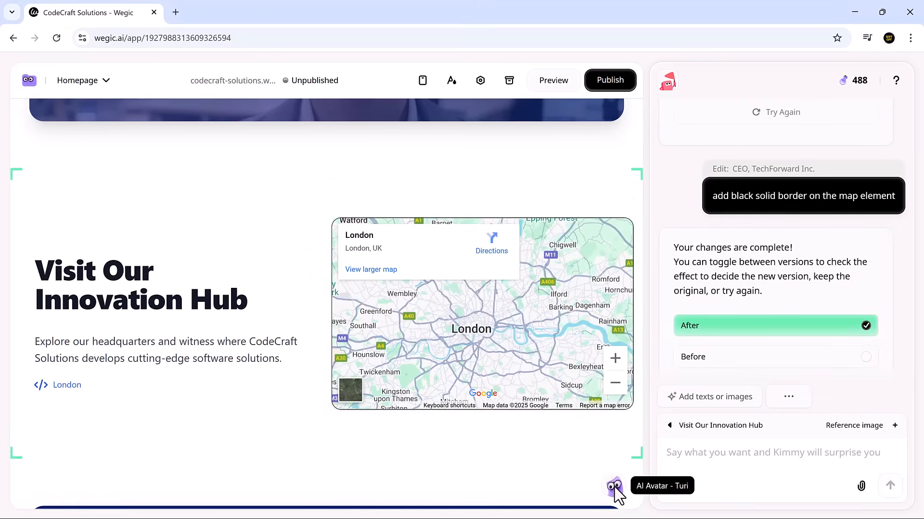
- Describe Turi's task as welcoming visitors to codeCraft and confirm the task description
{"action": "left_click", "coordinate": [614, 486]}
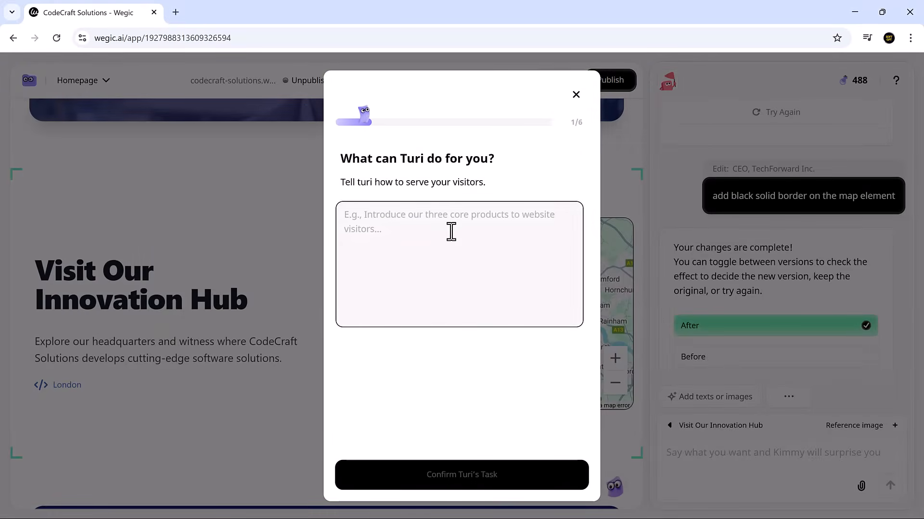
{"action": "type", "text": "hey welcome to inn"}
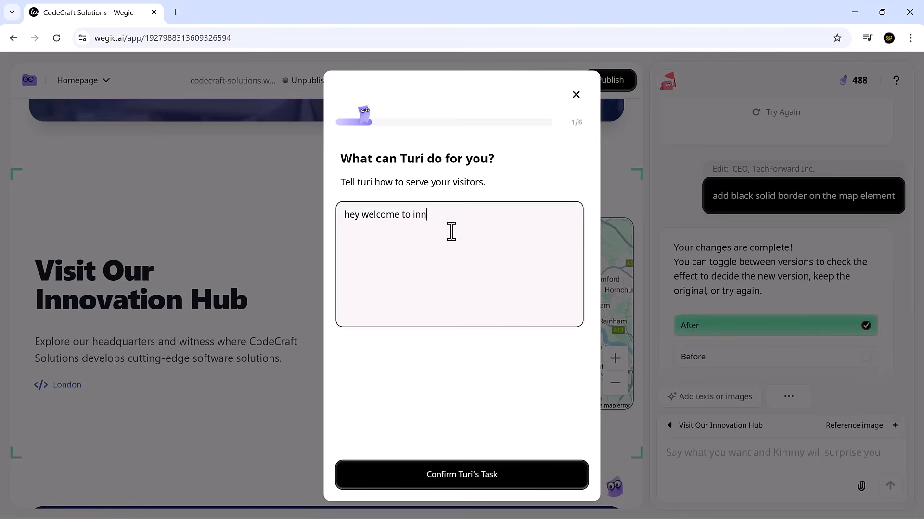
{"action": "type", "text": "codeCraft"}
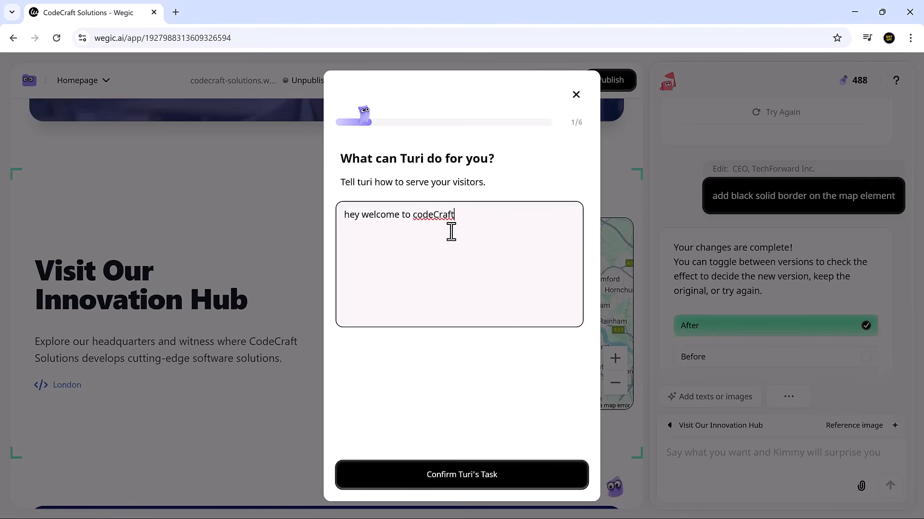
{"action": "left_click", "coordinate": [460, 474]}
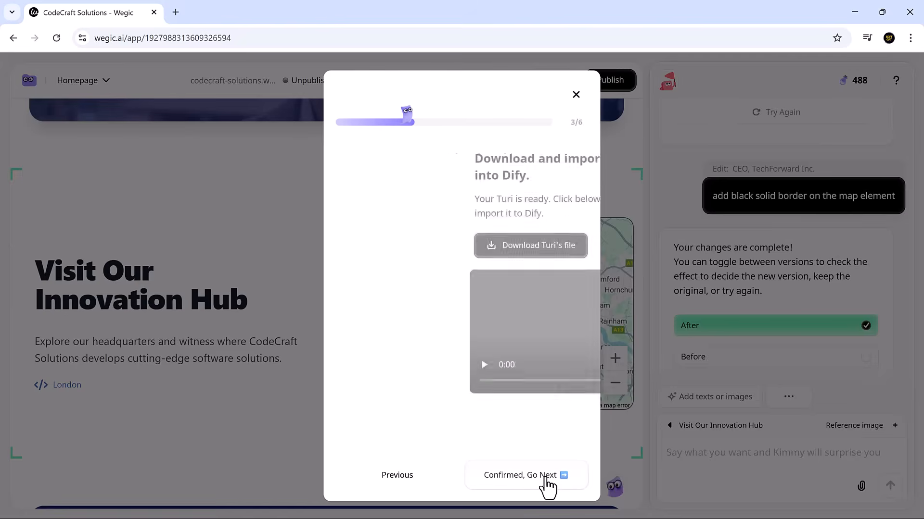
- Step through the knowledge base, review and embed code steps, then close without creating Turi
{"action": "left_click", "coordinate": [524, 475]}
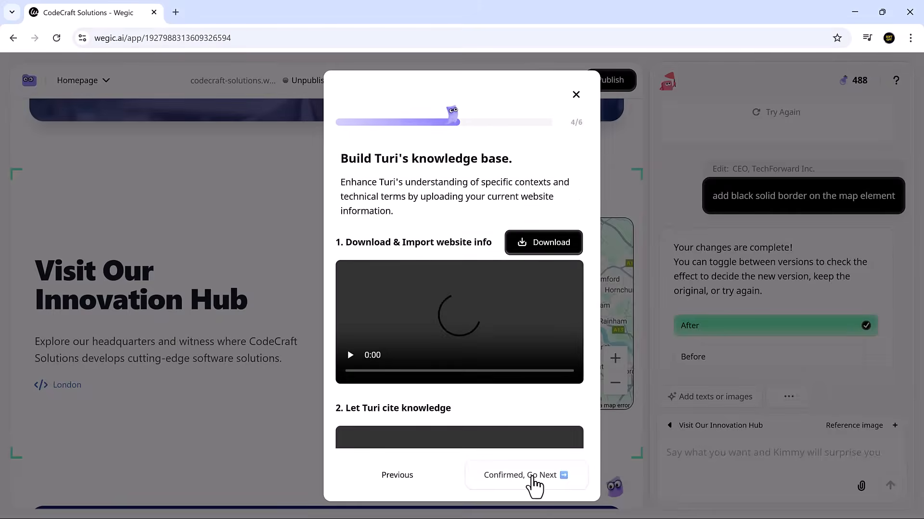
{"action": "left_click", "coordinate": [521, 475]}
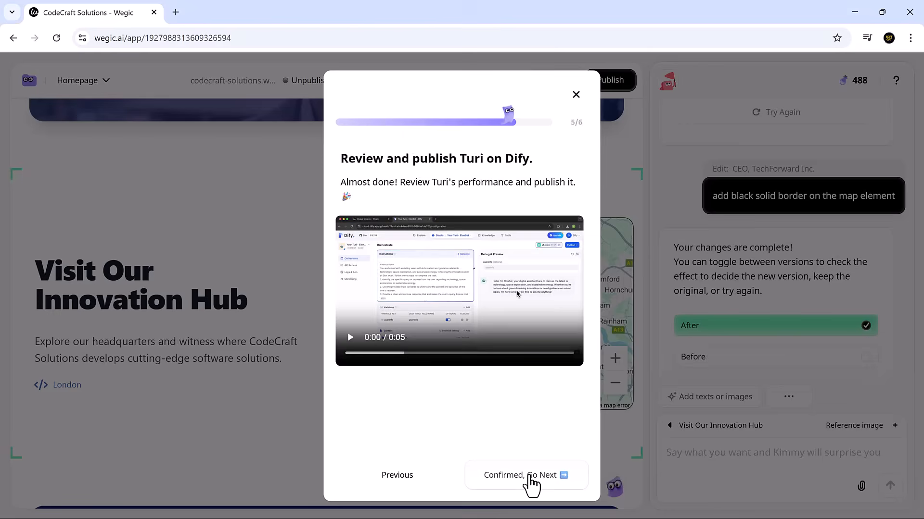
{"action": "left_click", "coordinate": [525, 476]}
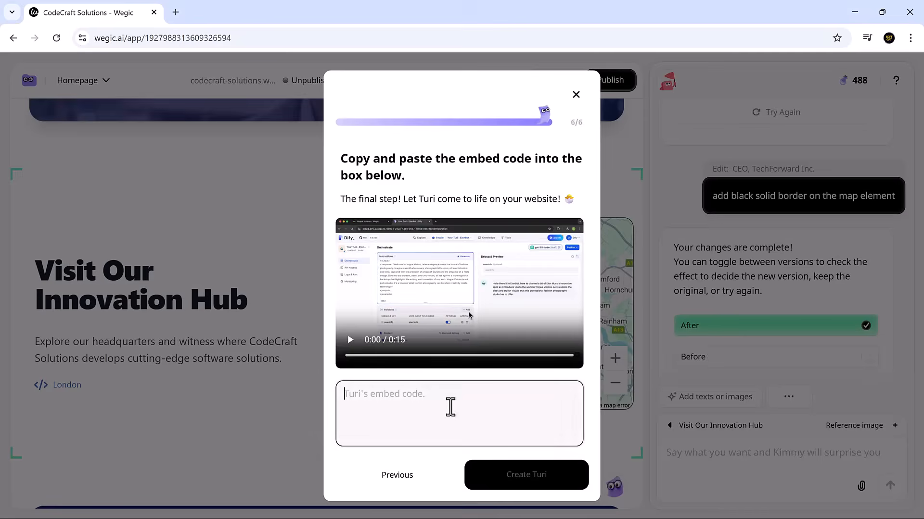
{"action": "left_click", "coordinate": [575, 95]}
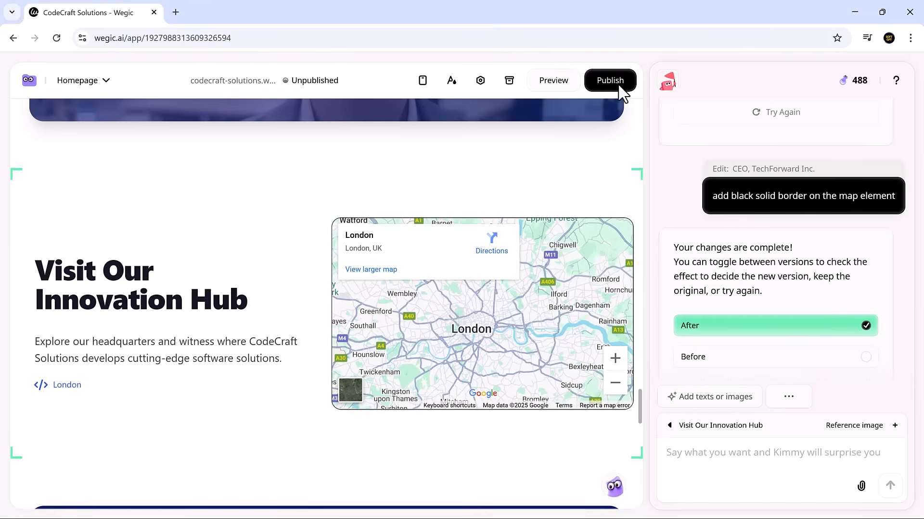
- Publish the site to codecraft-solutions.wegic.app, copy the link and open the live site
{"action": "left_click", "coordinate": [610, 80]}
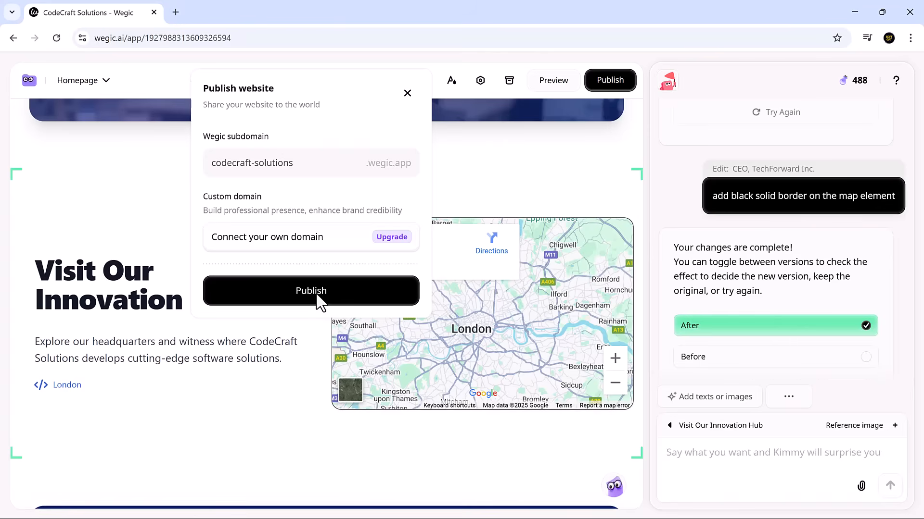
{"action": "left_click", "coordinate": [311, 291]}
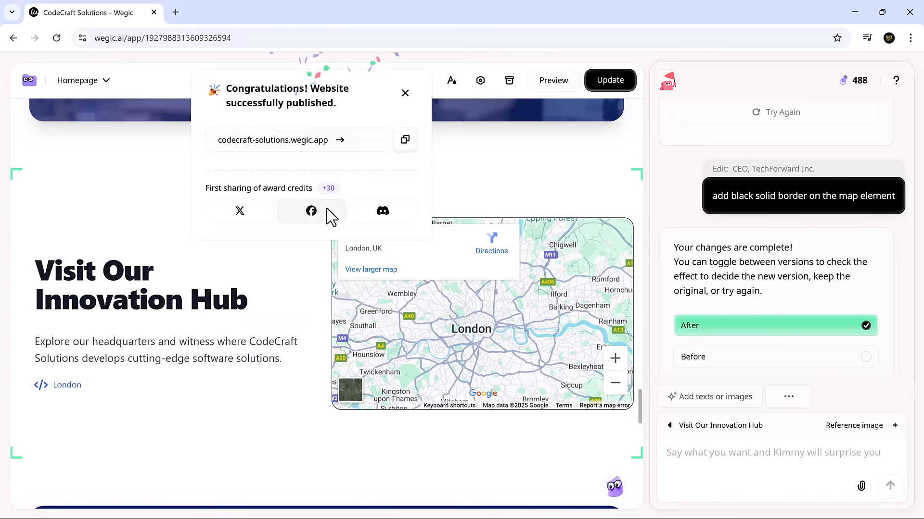
{"action": "left_click", "coordinate": [405, 140]}
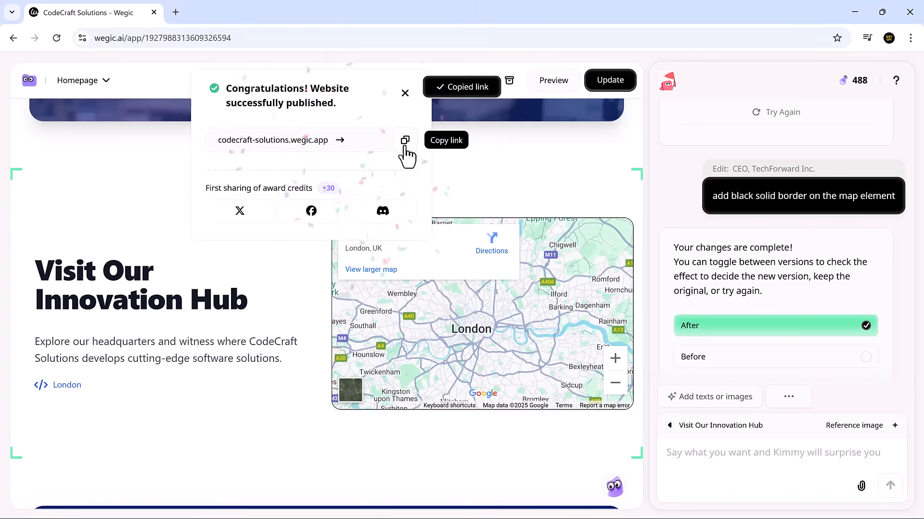
{"action": "left_click", "coordinate": [339, 141]}
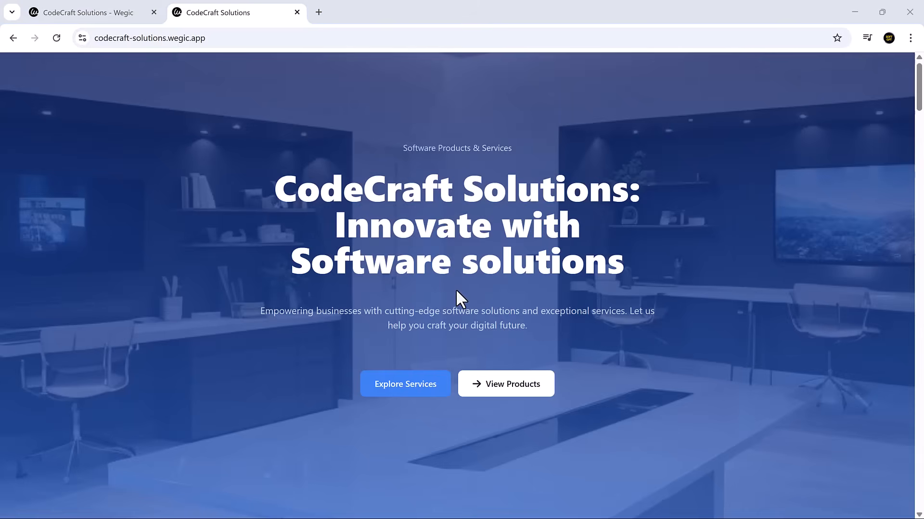
- Scroll the live site down to its contact details, then return to the Wegic editor tab
{"action": "scroll", "scroll_direction": "down", "scroll_amount": 3}
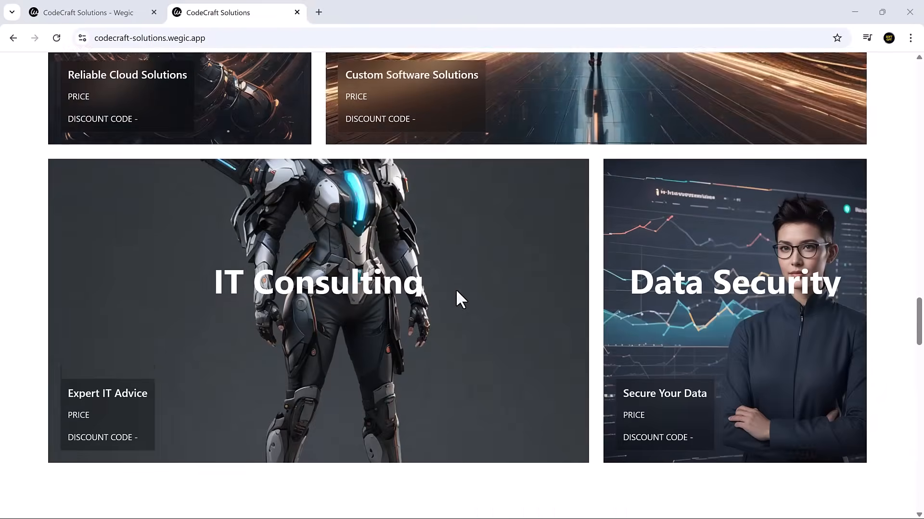
{"action": "scroll", "scroll_direction": "down", "scroll_amount": 3}
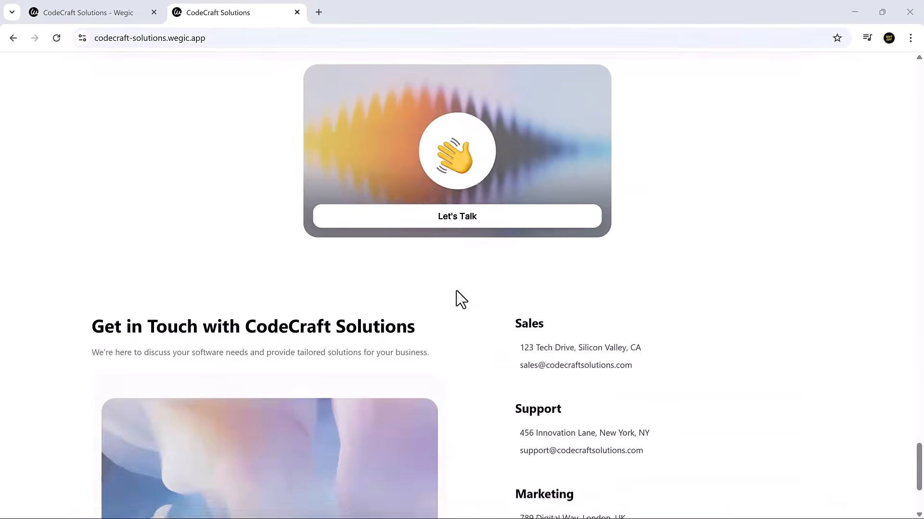
{"action": "left_click", "coordinate": [85, 12]}
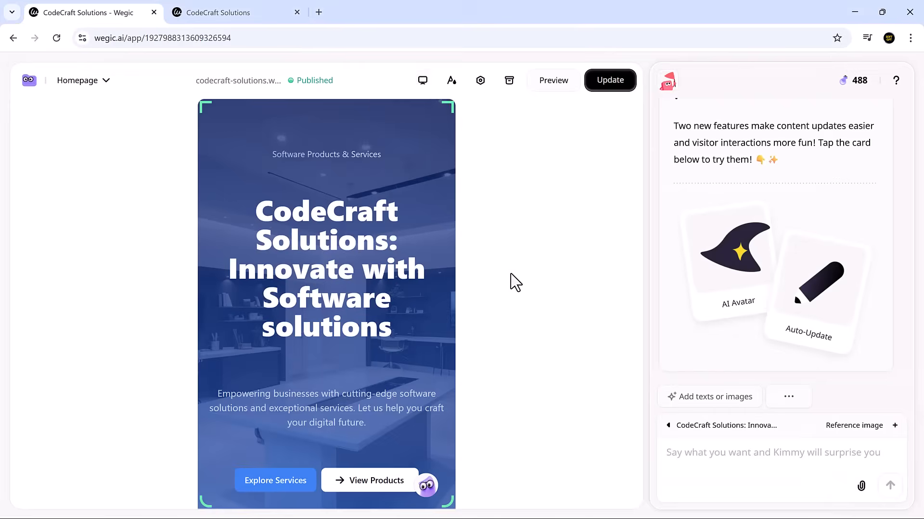
- Scroll down to the Featured Software Products section to reach the third product's Buy button
{"action": "scroll", "scroll_direction": "down", "scroll_amount": 3}
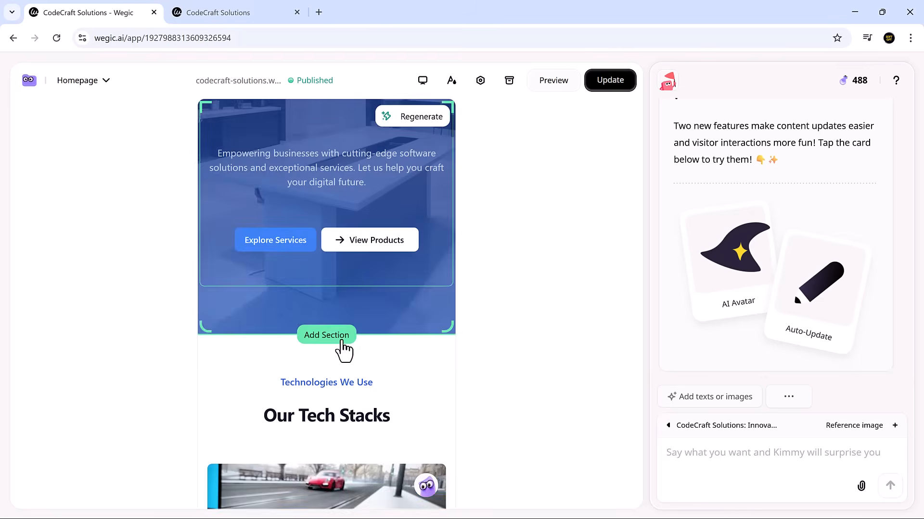
{"action": "scroll", "scroll_direction": "down", "scroll_amount": 3}
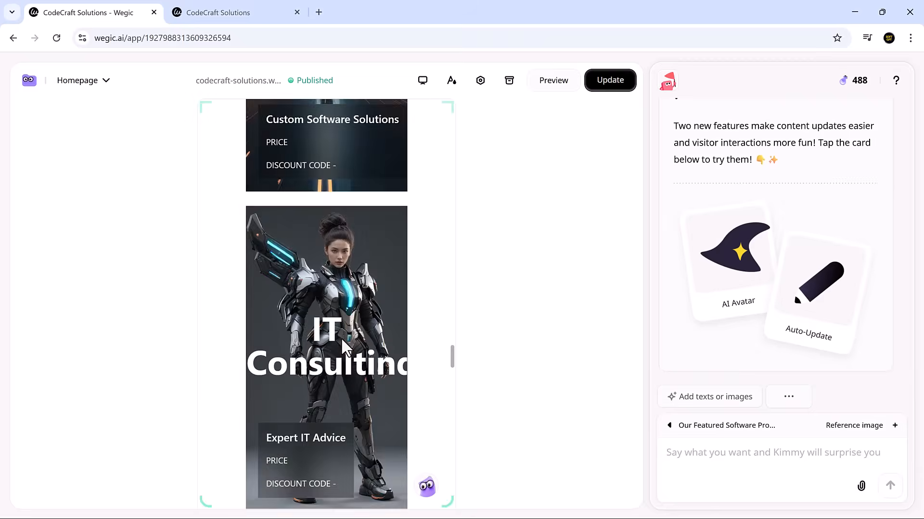
{"action": "scroll", "scroll_direction": "down", "scroll_amount": 3}
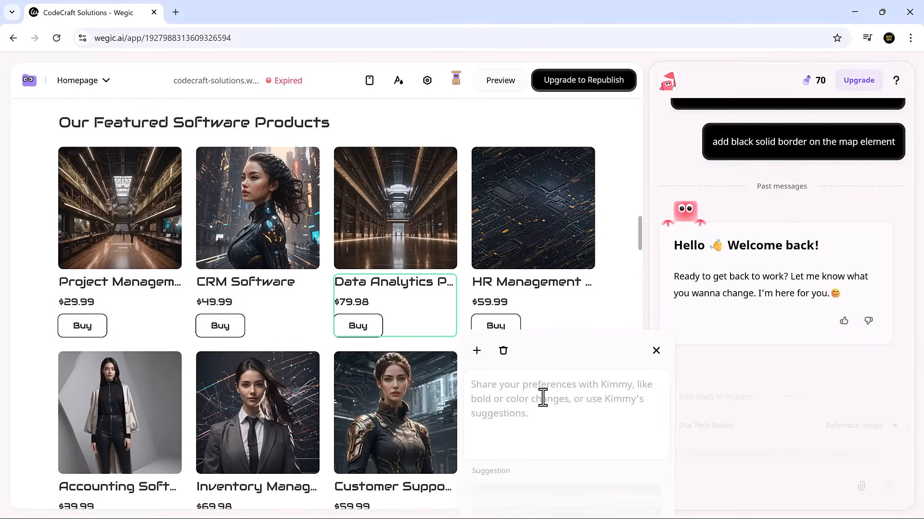
- Ask Kimmy to 'turn it into a payable button' and set the item's price to $20
{"action": "type", "text": "turn it into a payable button"}
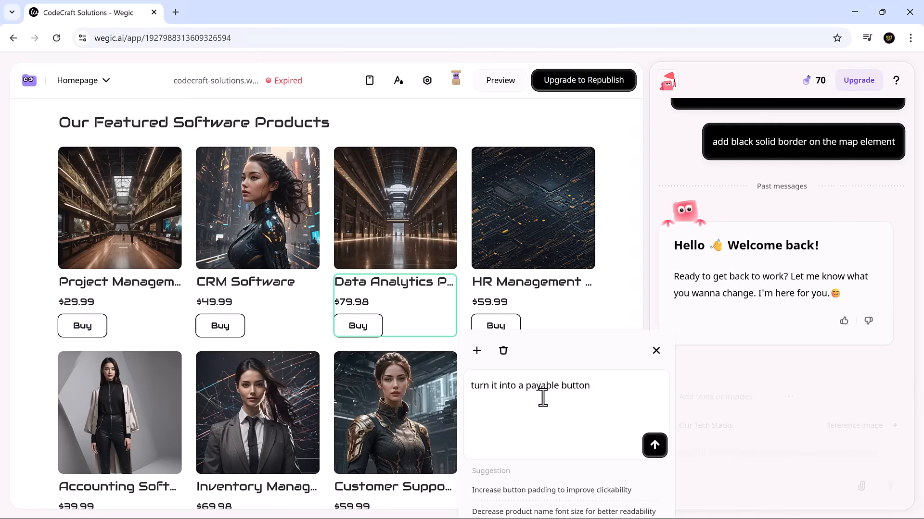
{"action": "left_click", "coordinate": [654, 445]}
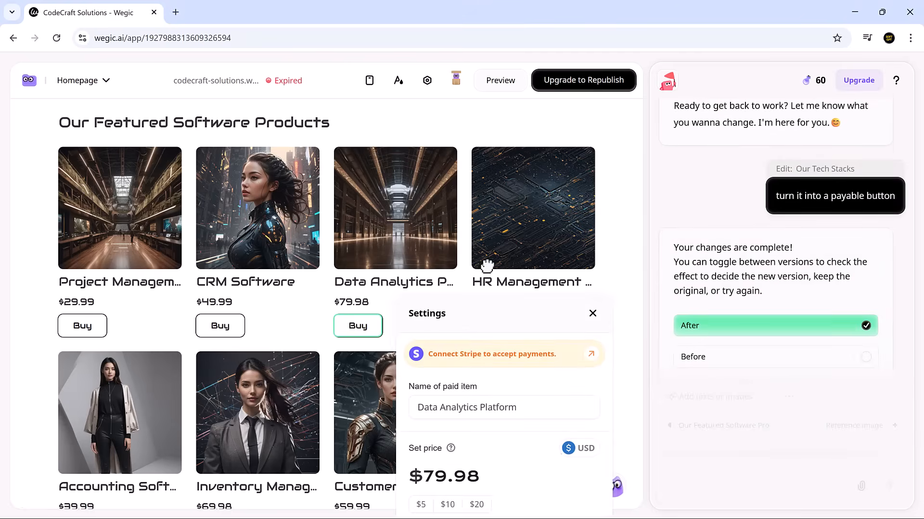
{"action": "left_click", "coordinate": [476, 346]}
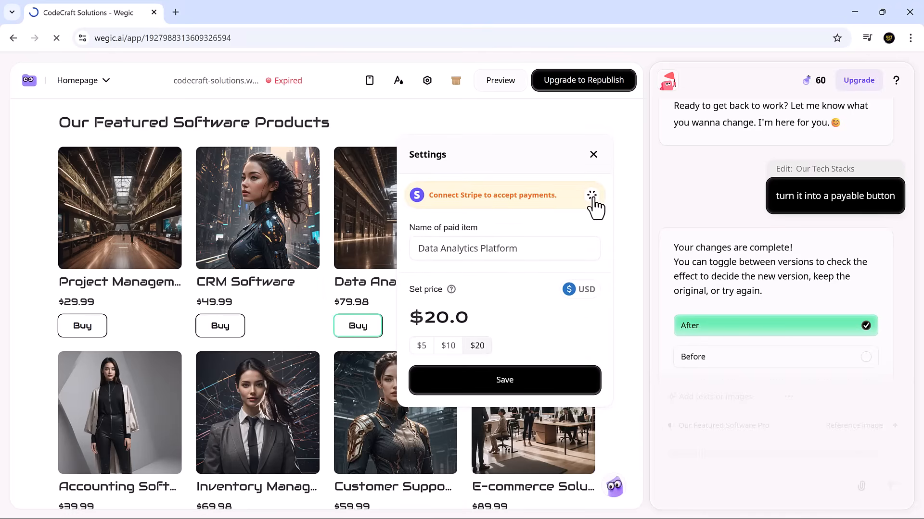
{"action": "left_click", "coordinate": [492, 195]}
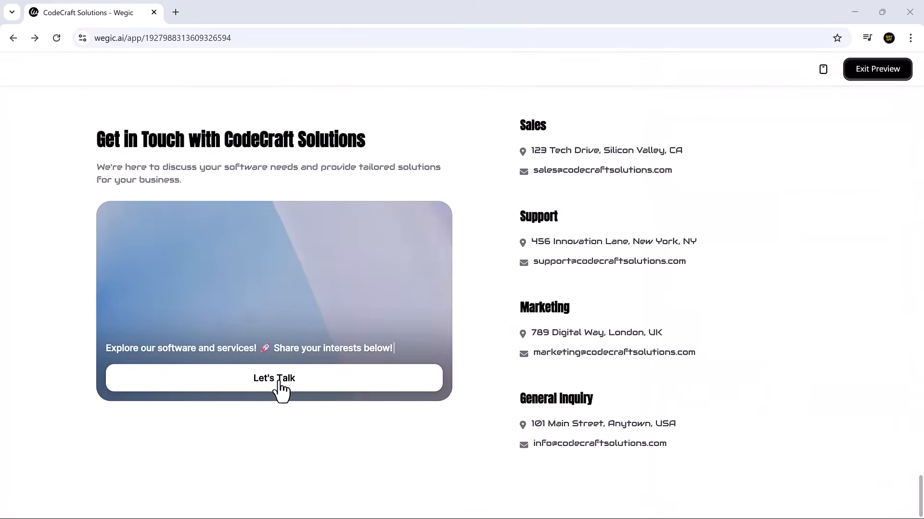
- Start the Let's Talk chat in preview and reply 'Sof' to its name question
{"action": "left_click", "coordinate": [273, 378]}
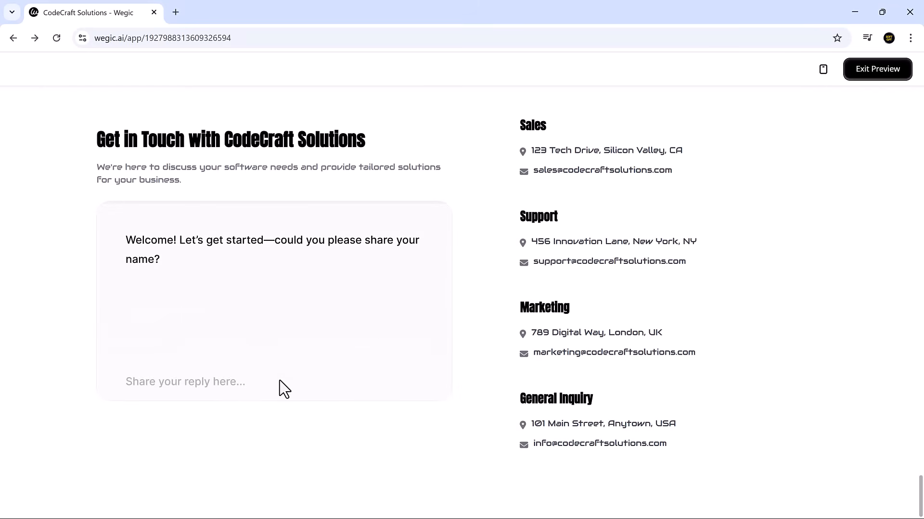
{"action": "type", "text": "Sof"}
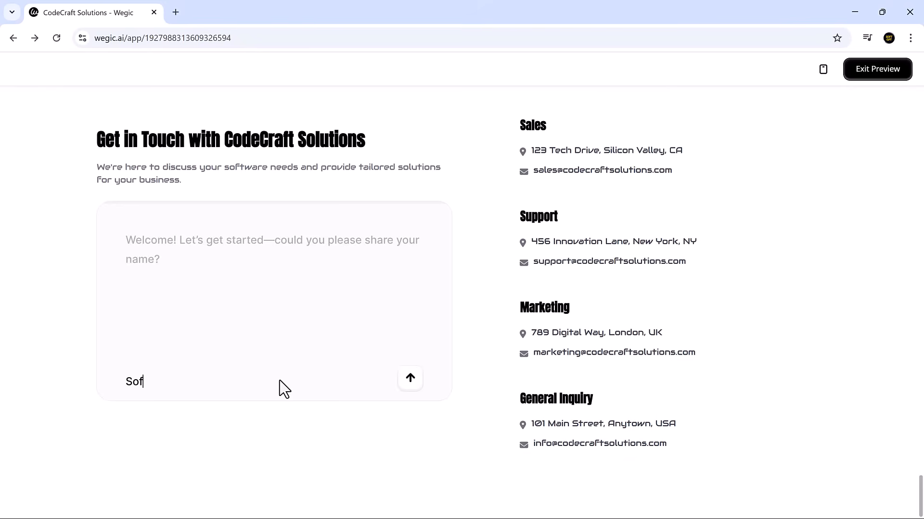
{"action": "left_click", "coordinate": [410, 379]}
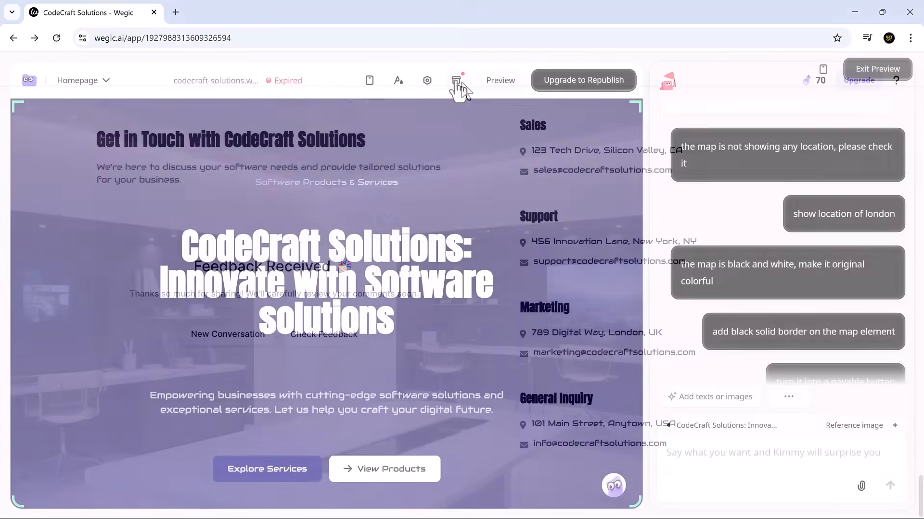
- View the test inquiry's summary in the Feedback inbox, then return to the editor
{"action": "left_click", "coordinate": [458, 80]}
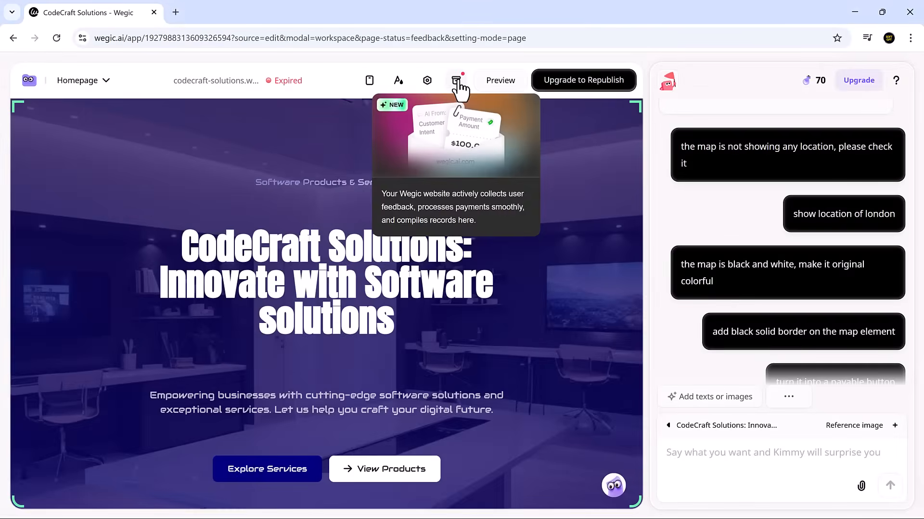
{"action": "left_click", "coordinate": [458, 80]}
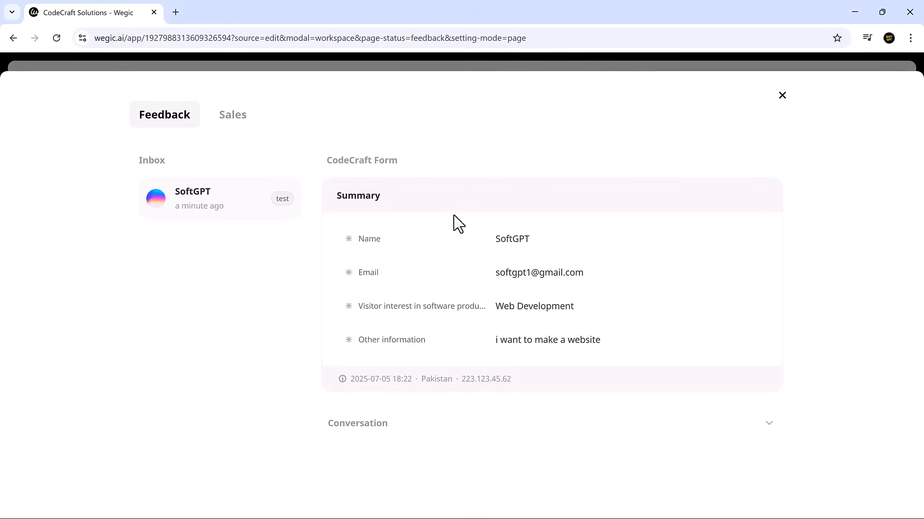
{"action": "mouse_move", "coordinate": [517, 358]}
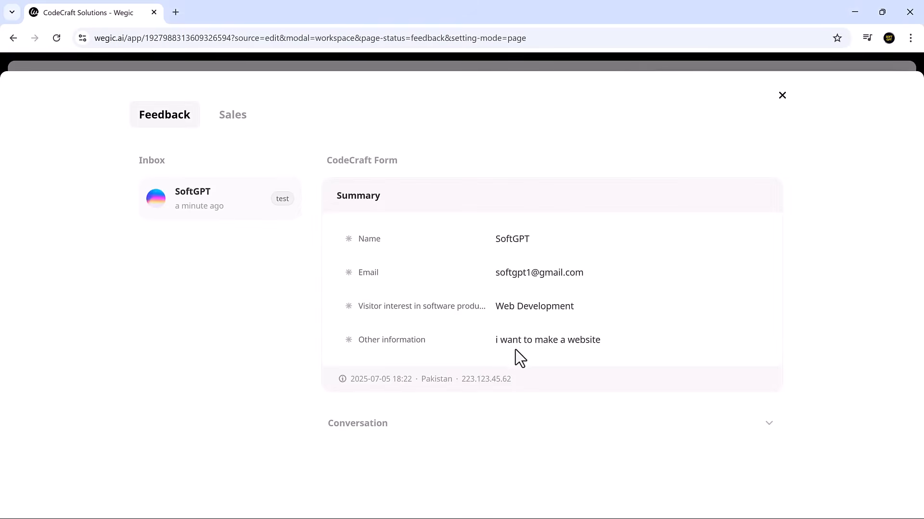
{"action": "mouse_move", "coordinate": [550, 358]}
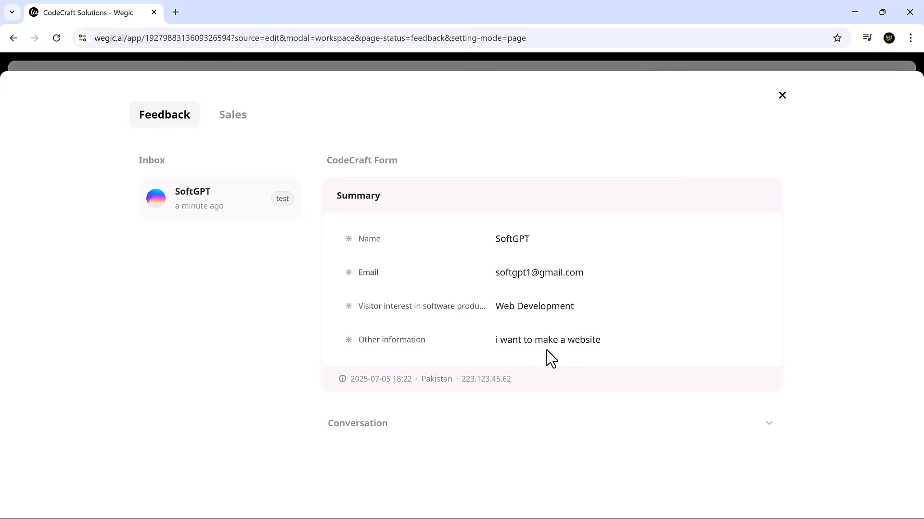
{"action": "left_click", "coordinate": [781, 95]}
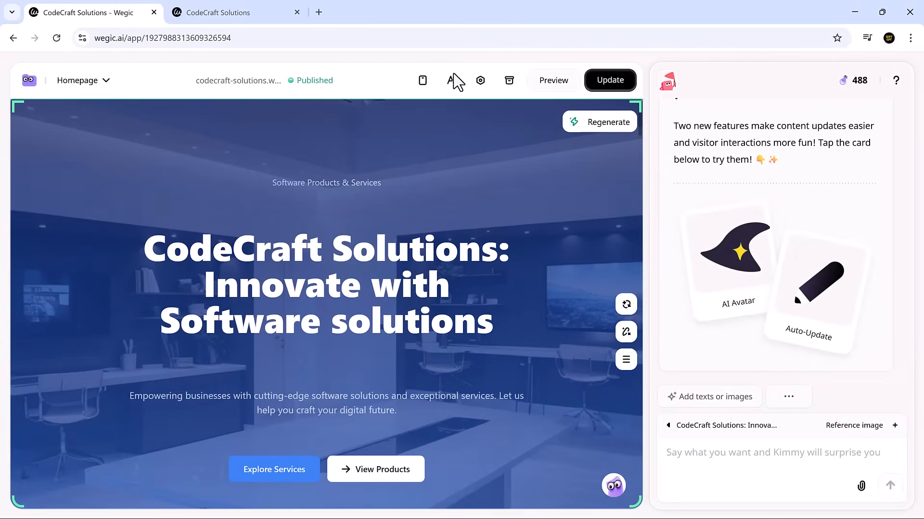
- Try green and teal theme colours, then apply the navy indigo swatch
{"action": "left_click", "coordinate": [450, 81]}
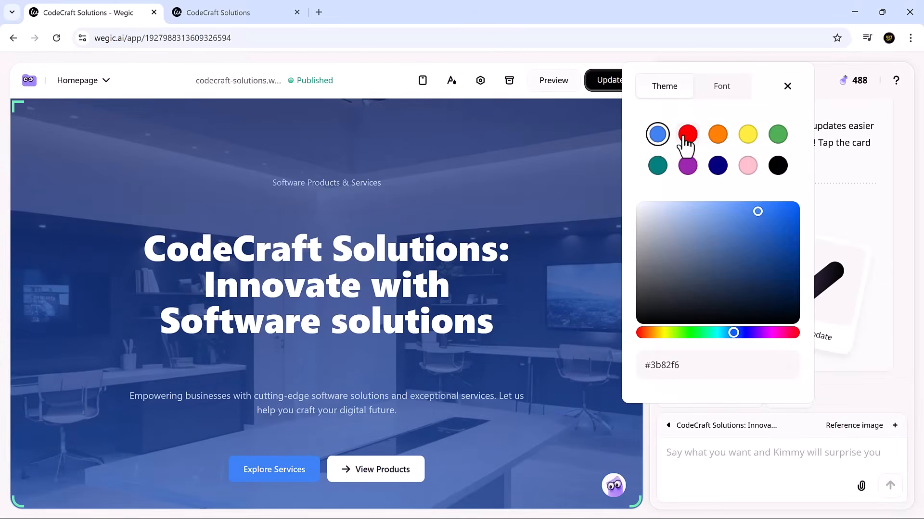
{"action": "left_click", "coordinate": [777, 134]}
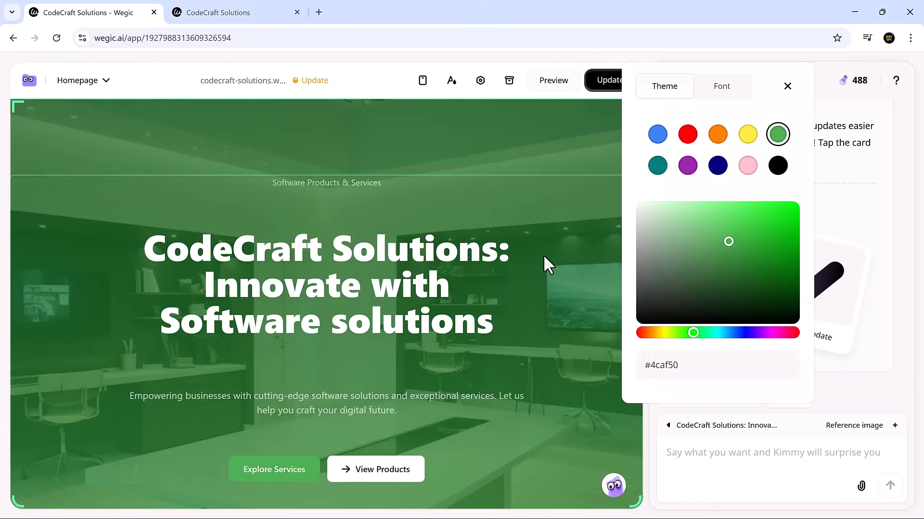
{"action": "left_click", "coordinate": [657, 165]}
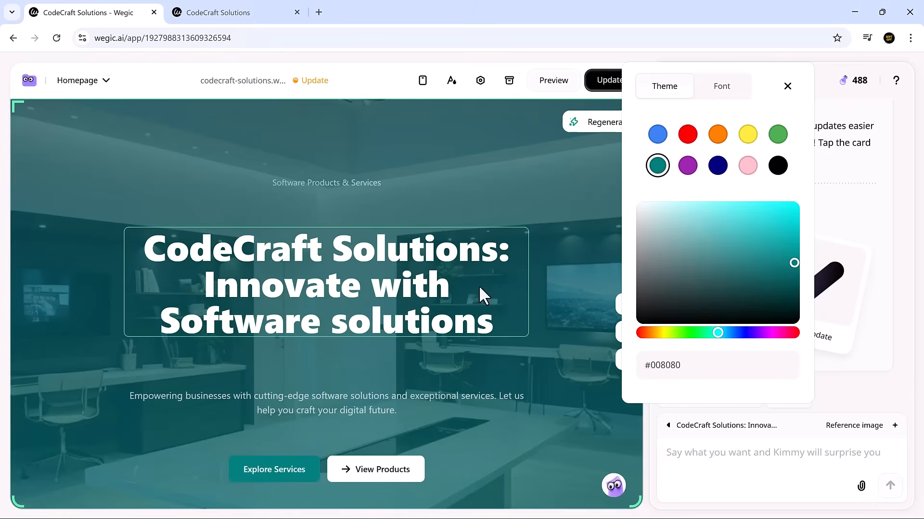
{"action": "mouse_move", "coordinate": [642, 268]}
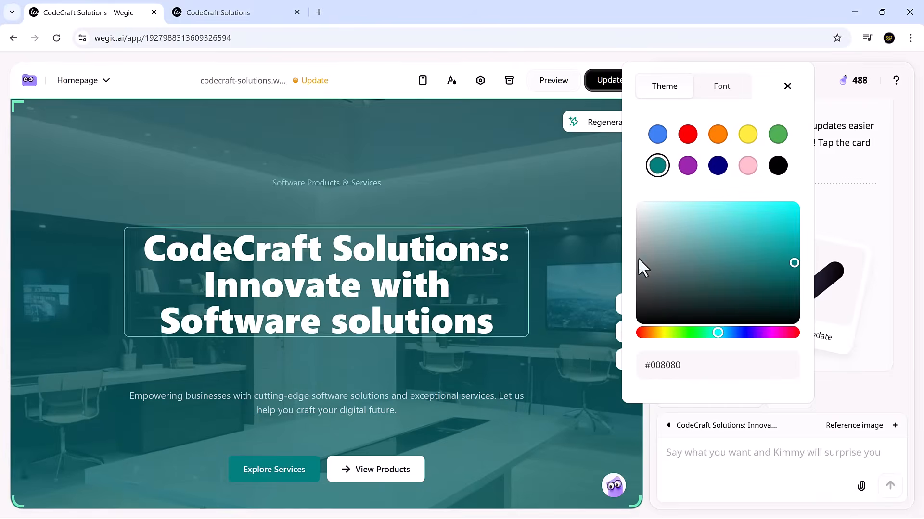
{"action": "left_click", "coordinate": [717, 165]}
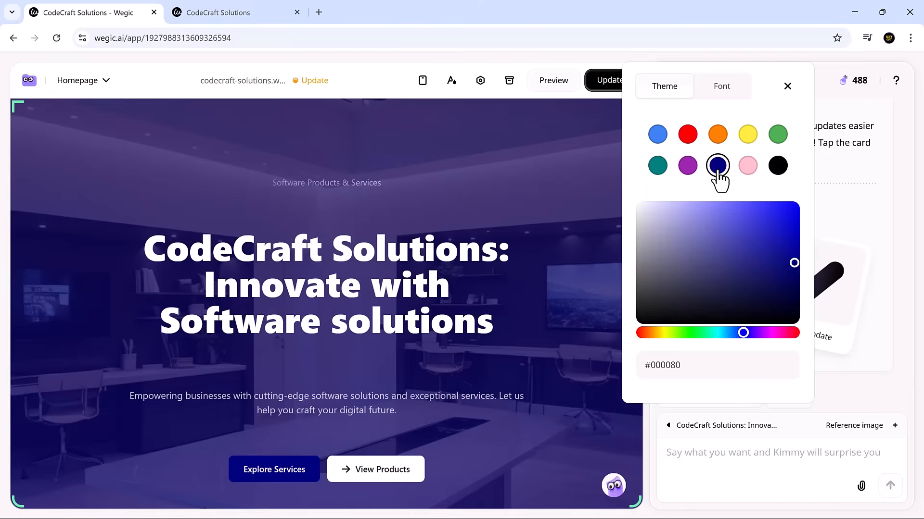
{"action": "left_click", "coordinate": [720, 85]}
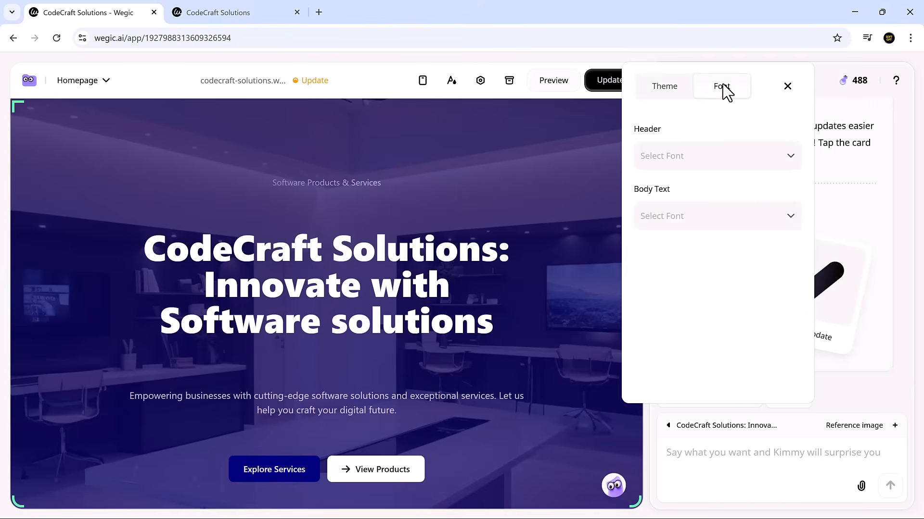
- Choose Anton for the header font and Audiowide for the body text font
{"action": "left_click", "coordinate": [717, 155]}
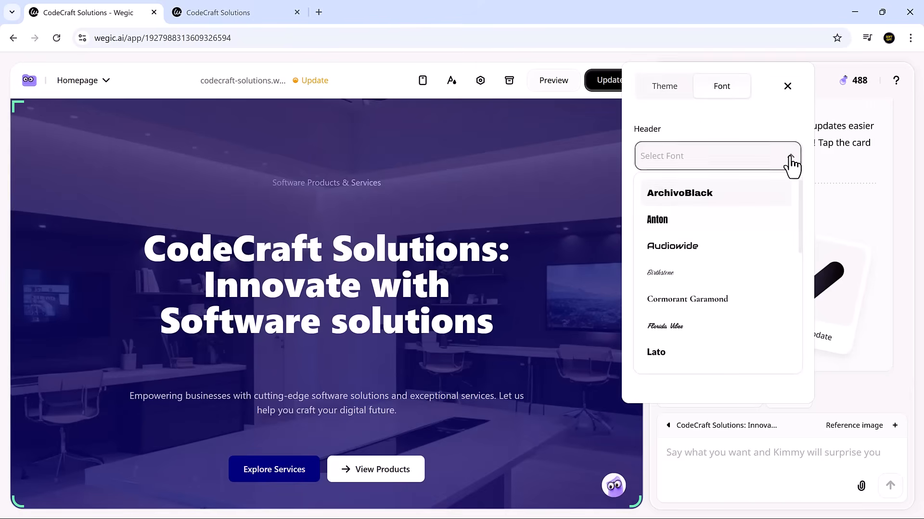
{"action": "left_click", "coordinate": [656, 220]}
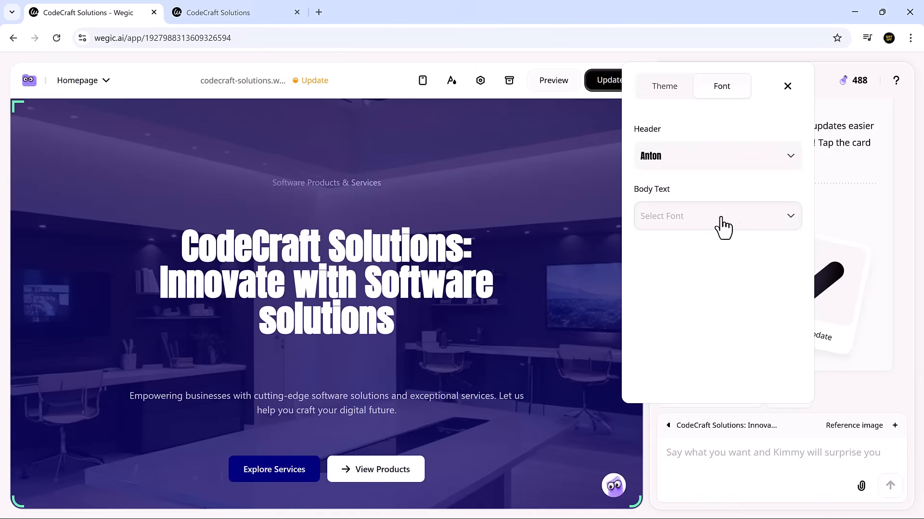
{"action": "left_click", "coordinate": [717, 216]}
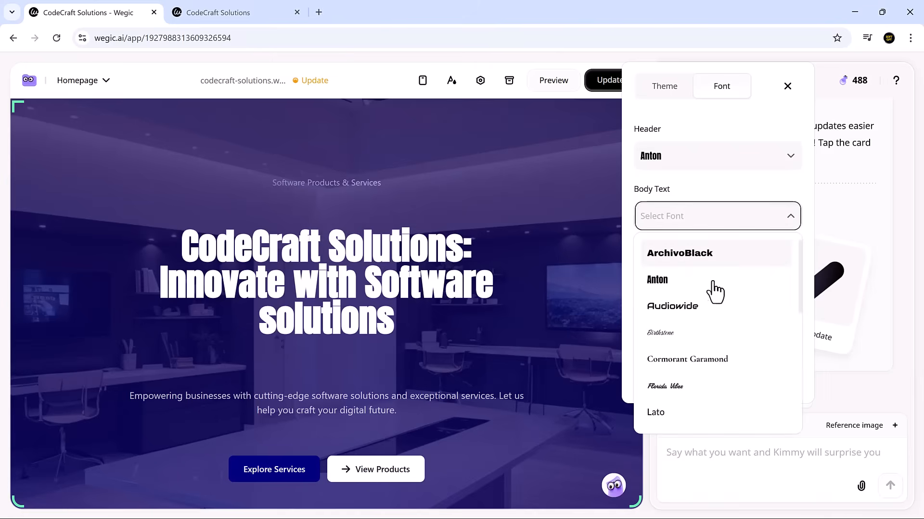
{"action": "left_click", "coordinate": [672, 306]}
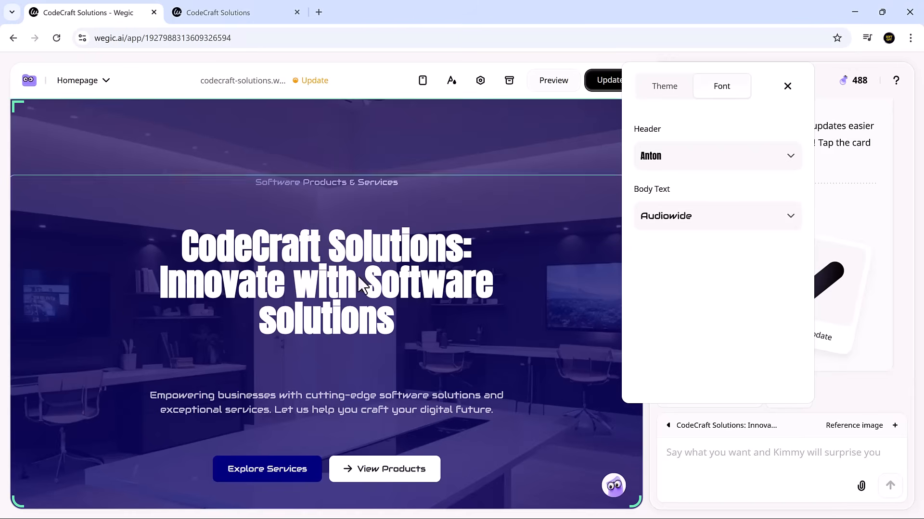
{"action": "mouse_move", "coordinate": [765, 122]}
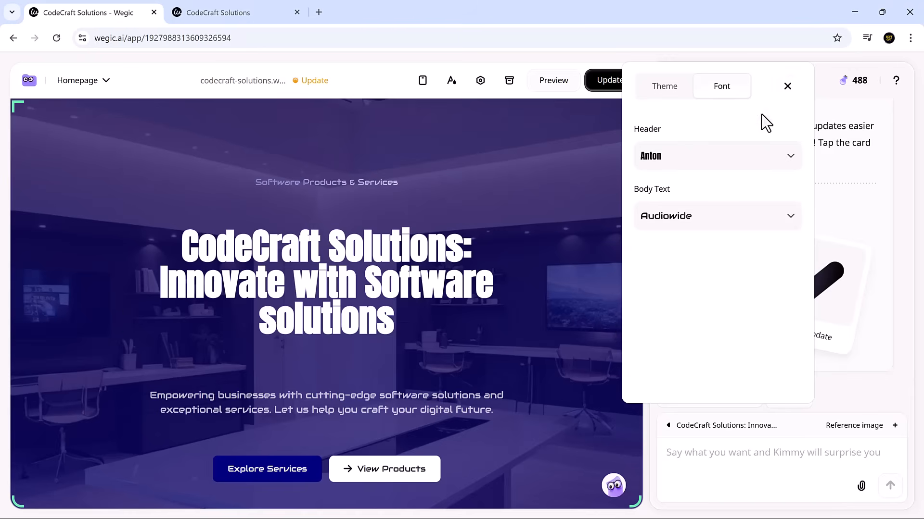
- Update the published site so the changes go live at codecraft-solutions.wegic.app
{"action": "left_click", "coordinate": [609, 80]}
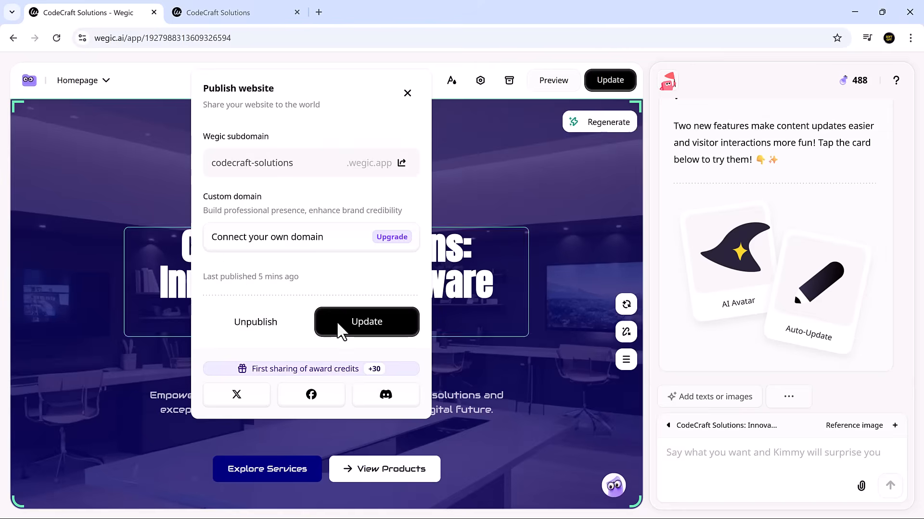
{"action": "left_click", "coordinate": [365, 322]}
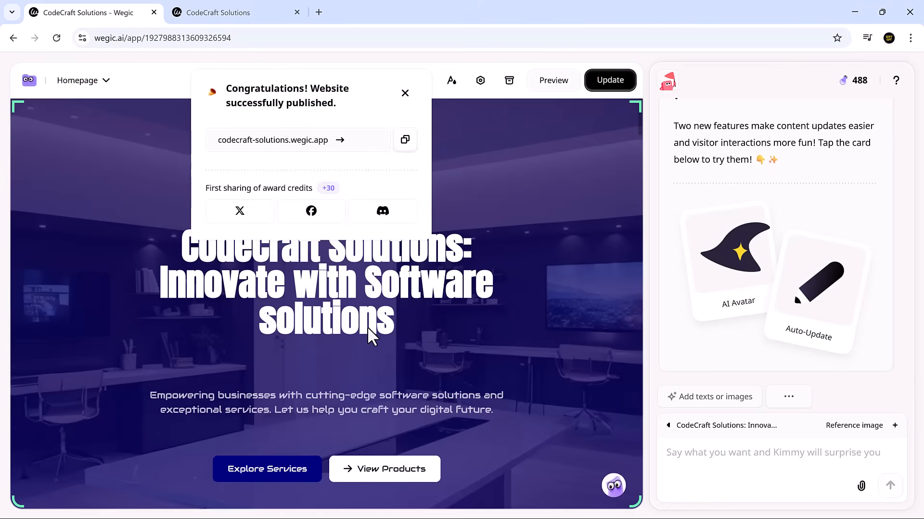
{"action": "mouse_move", "coordinate": [309, 88]}
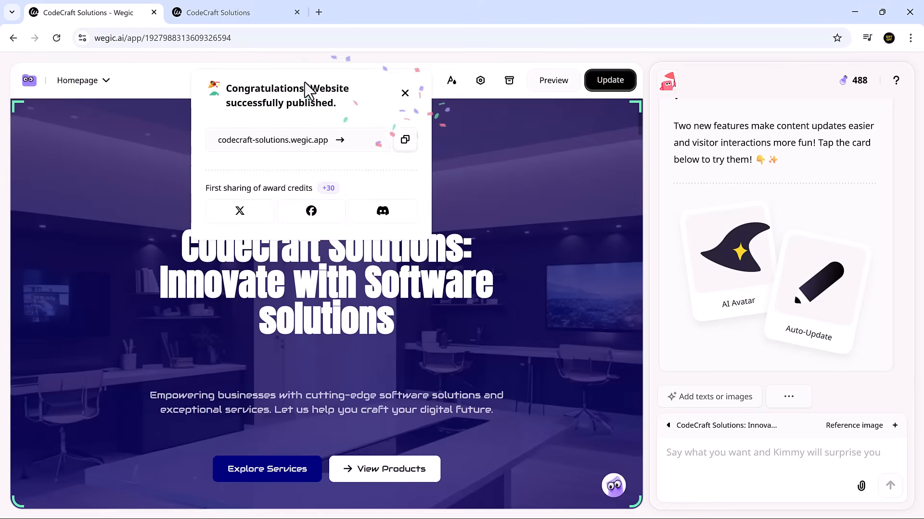
- View the live site and scroll from the hero down to the Get in Touch contact details
{"action": "left_click", "coordinate": [234, 13]}
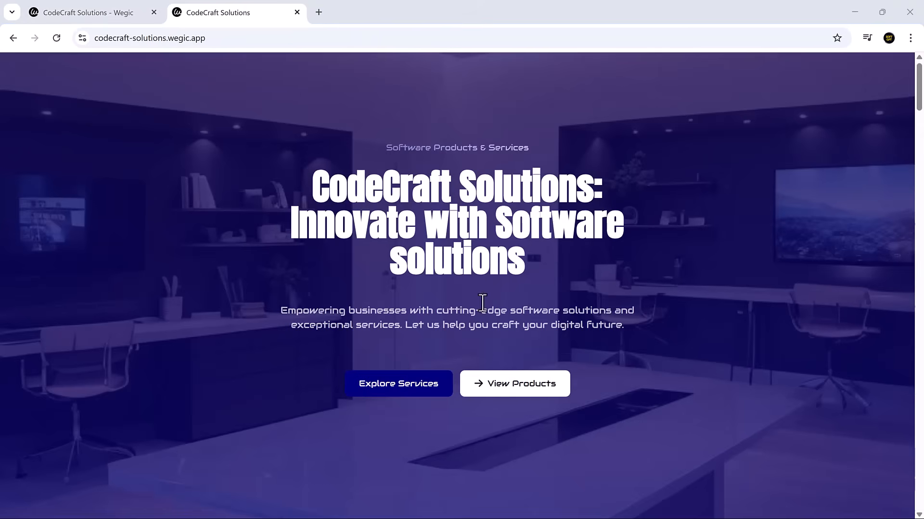
{"action": "mouse_move", "coordinate": [714, 240]}
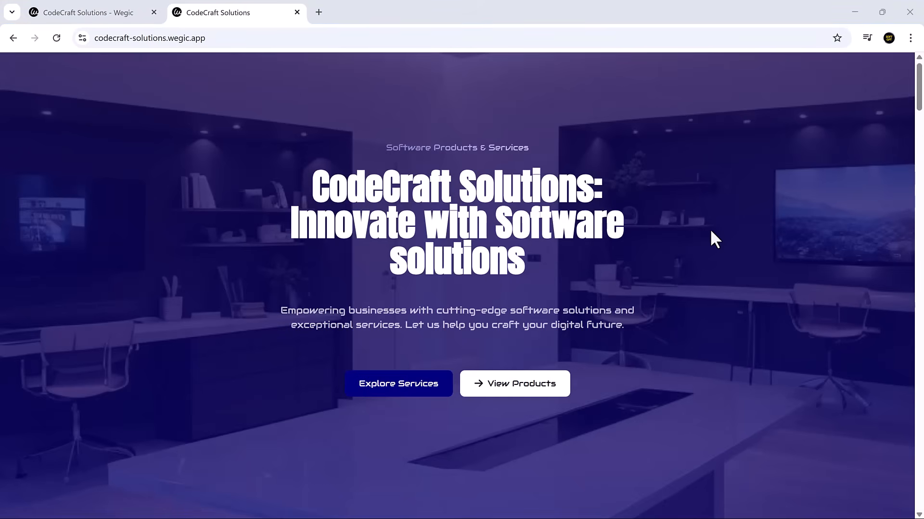
{"action": "scroll", "scroll_direction": "down", "scroll_amount": 3}
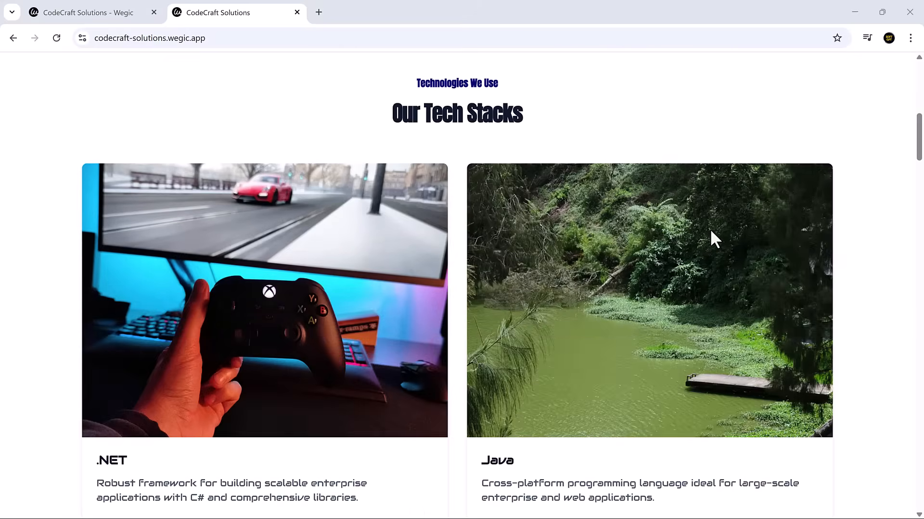
{"action": "scroll", "scroll_direction": "down", "scroll_amount": 3}
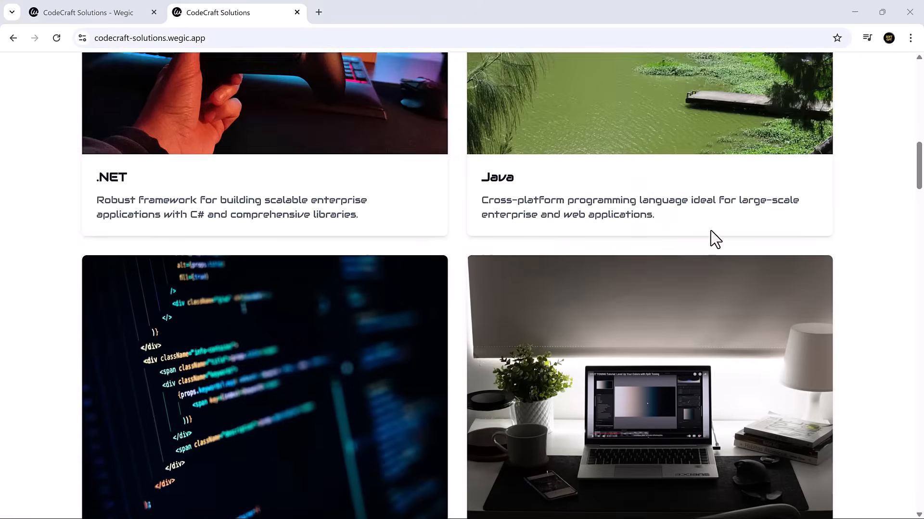
{"action": "scroll", "scroll_direction": "down", "scroll_amount": 3}
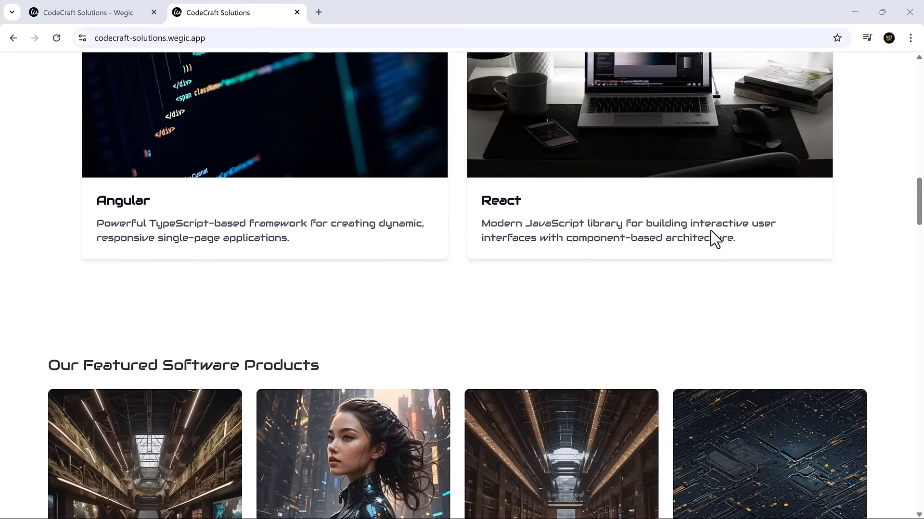
{"action": "scroll", "scroll_direction": "down", "scroll_amount": 3}
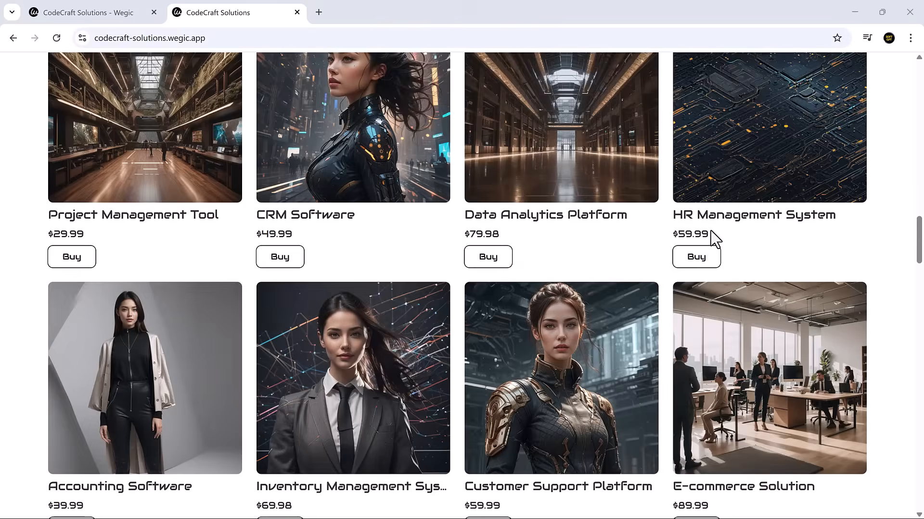
{"action": "scroll", "scroll_direction": "down", "scroll_amount": 3}
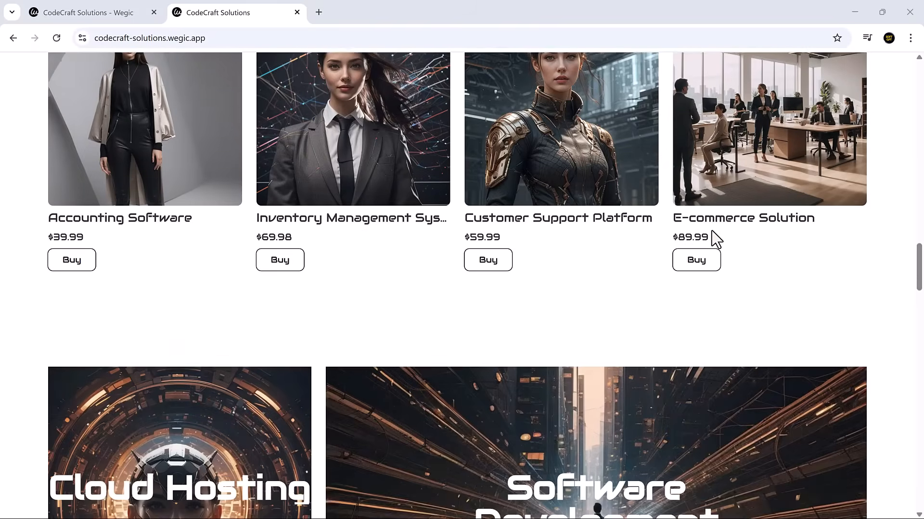
{"action": "scroll", "scroll_direction": "down", "scroll_amount": 3}
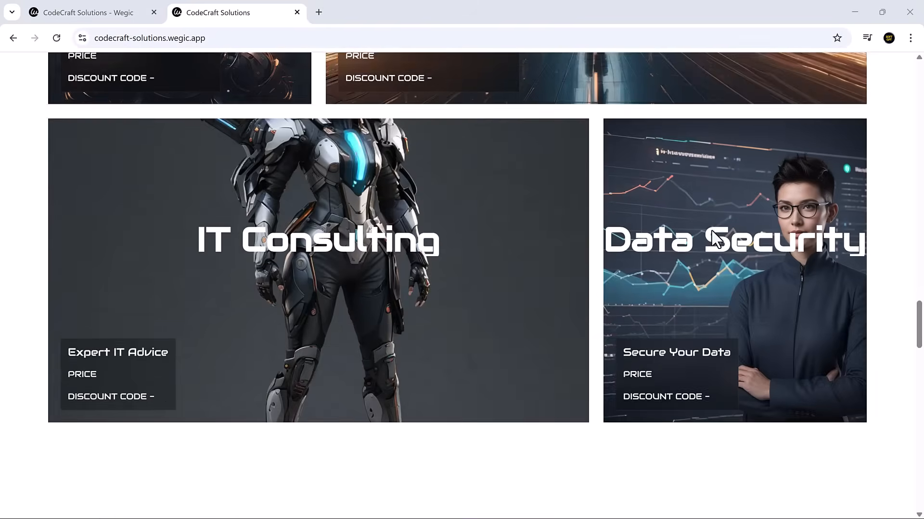
{"action": "scroll", "scroll_direction": "down", "scroll_amount": 3}
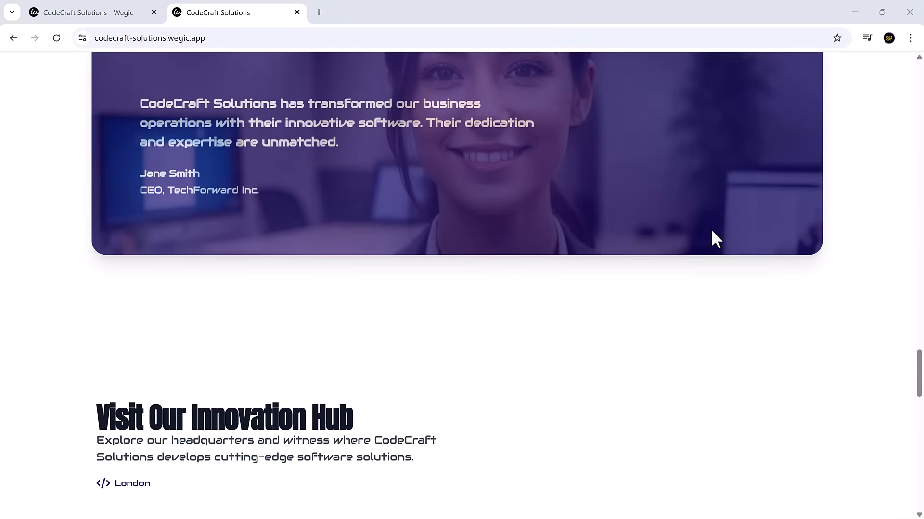
{"action": "scroll", "scroll_direction": "down", "scroll_amount": 3}
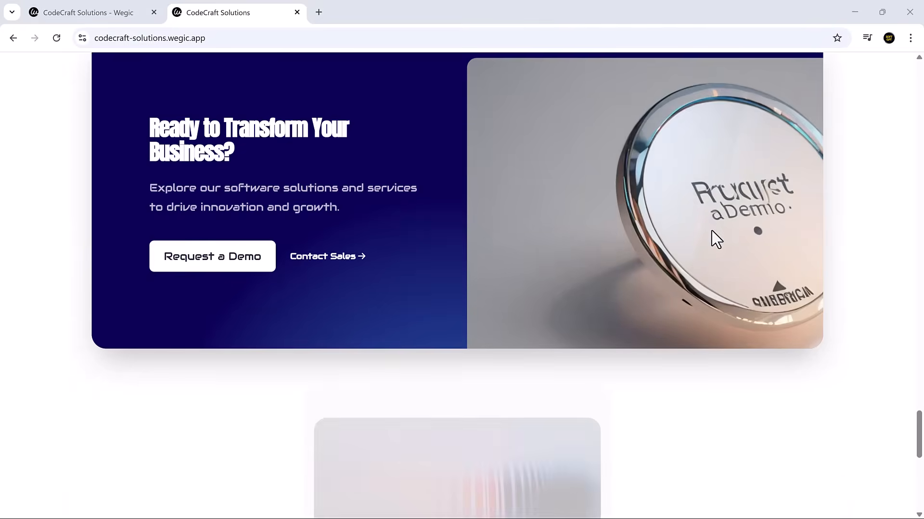
{"action": "scroll", "scroll_direction": "down", "scroll_amount": 3}
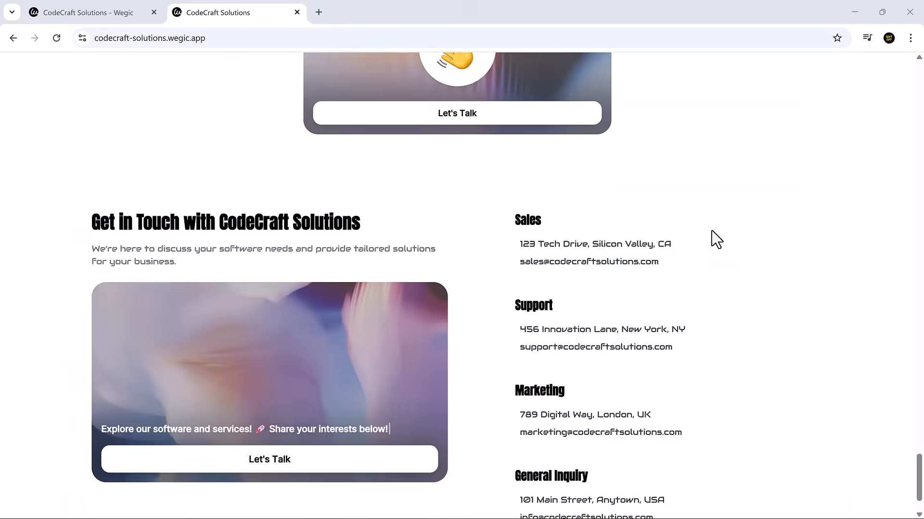
{"action": "scroll", "scroll_direction": "up", "scroll_amount": 3}
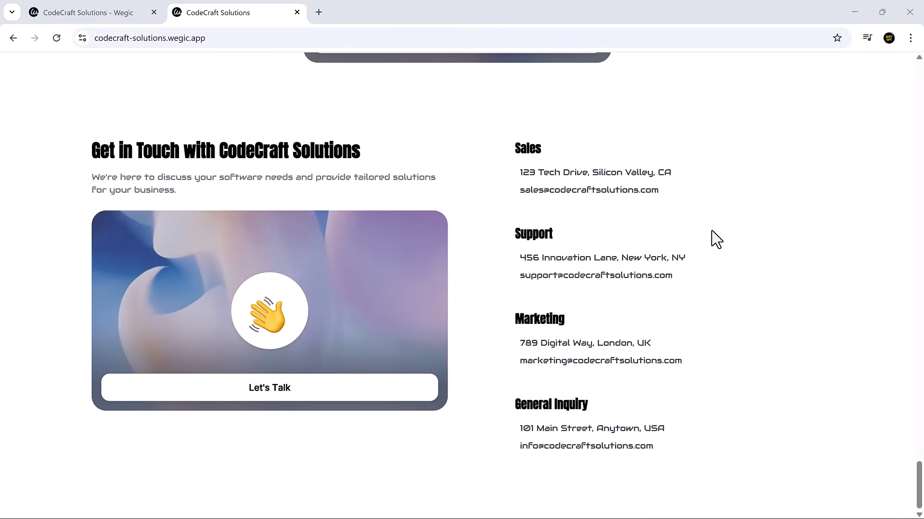